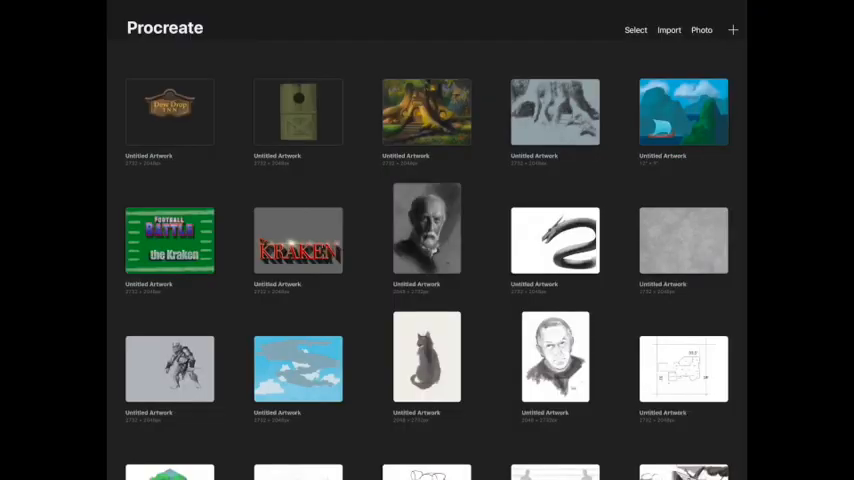
# From the Gallery's new canvas menu, choose the custom dimensions option.
pyautogui.click(732, 29)
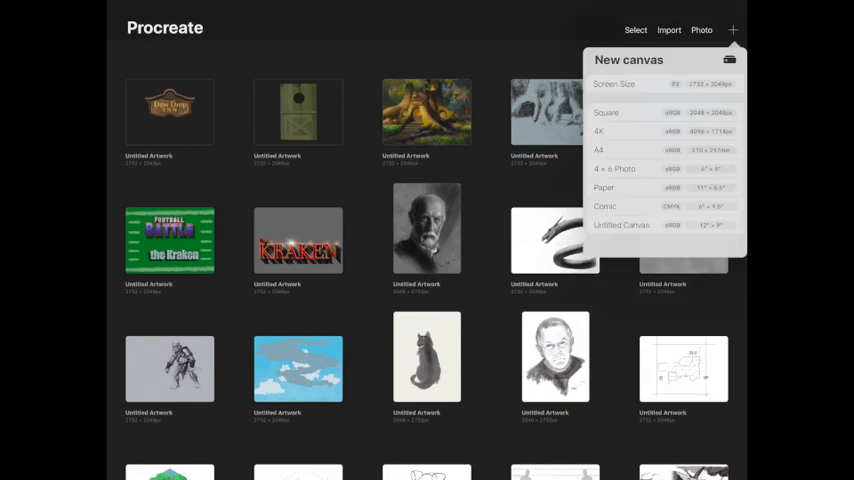
pyautogui.click(730, 59)
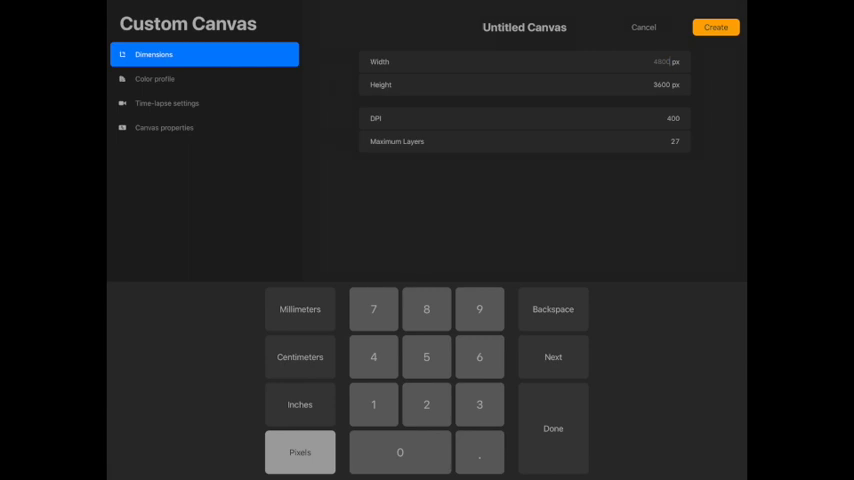
# Set the canvas size to 12 by 9 inches.
pyautogui.click(300, 404)
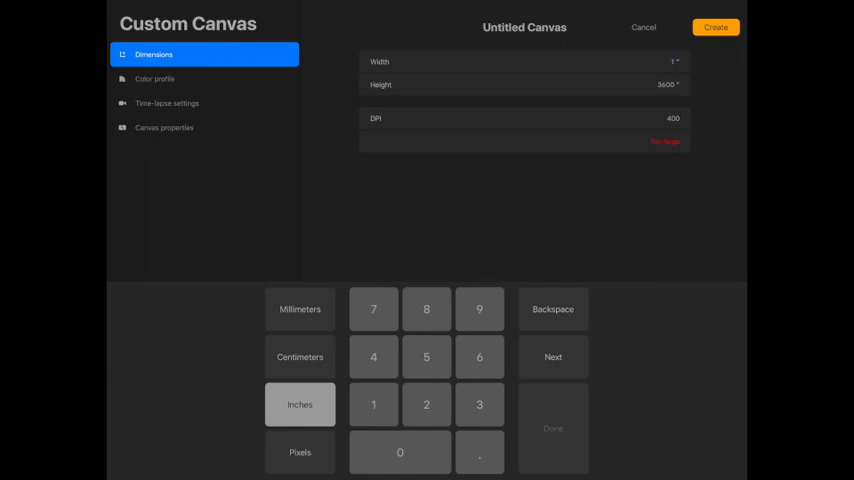
pyautogui.click(425, 404)
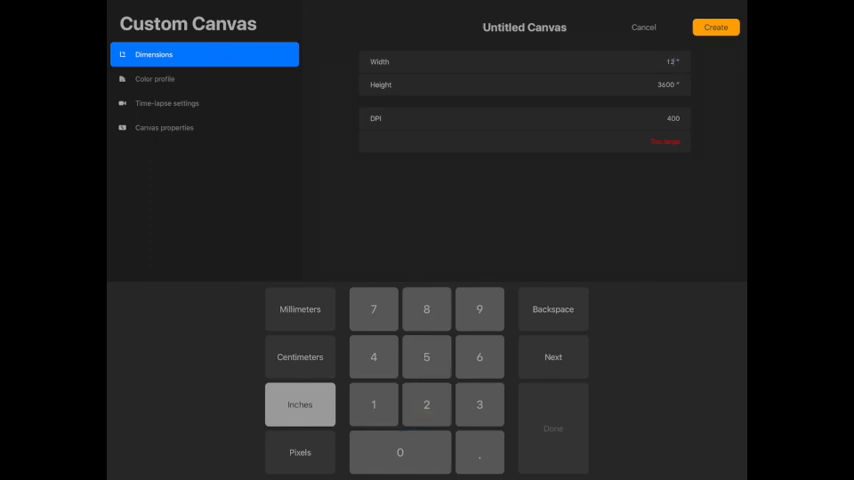
pyautogui.click(553, 357)
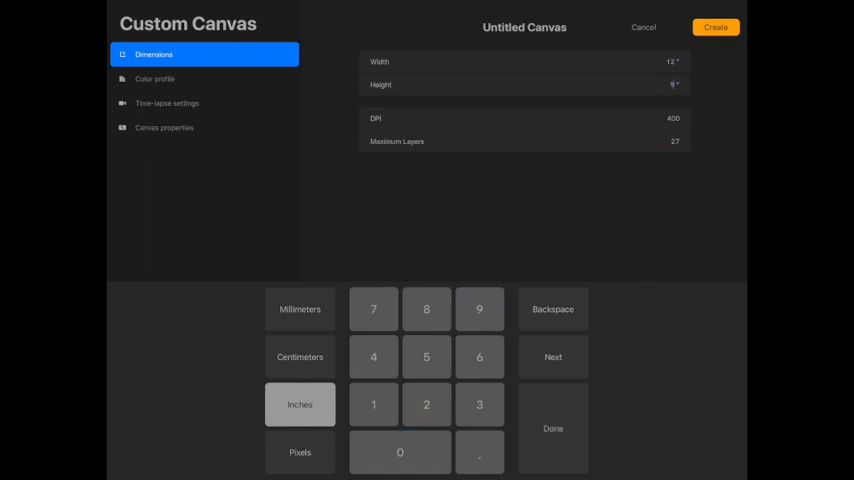
# Review the colour profile, time-lapse and canvas background settings.
pyautogui.click(155, 79)
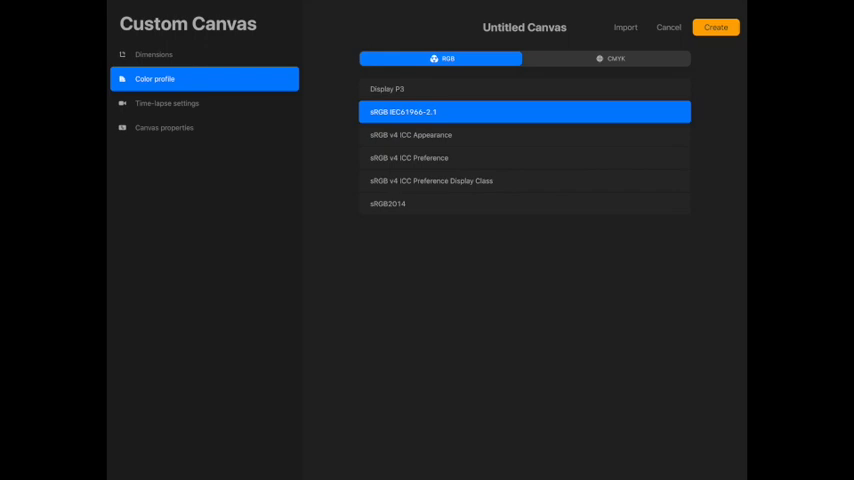
pyautogui.click(167, 103)
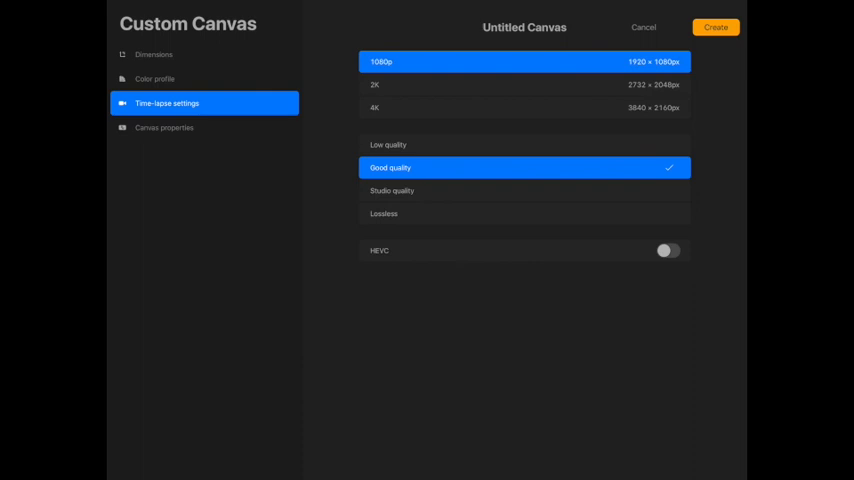
pyautogui.click(164, 127)
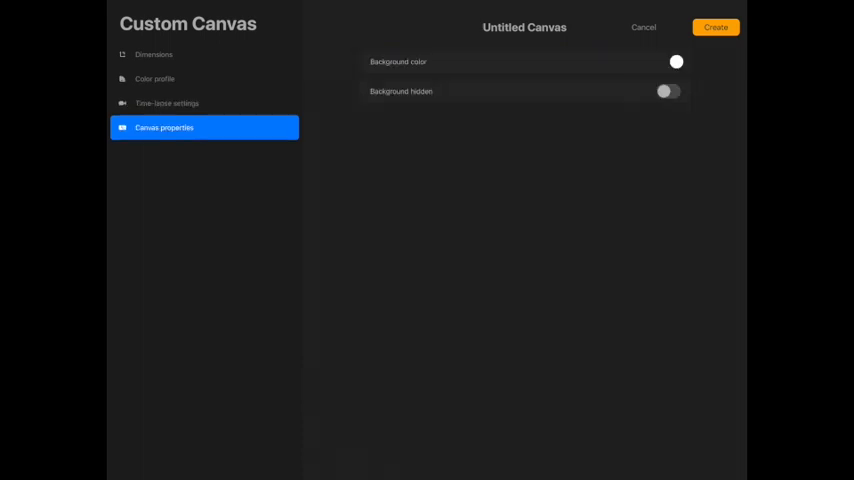
pyautogui.click(715, 27)
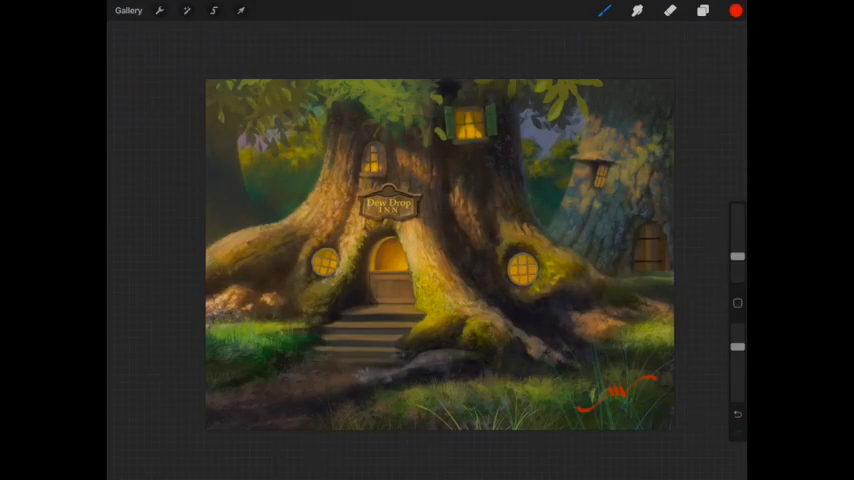
# Insert the carved wooden door photo from Photos and commit its placement.
pyautogui.click(128, 11)
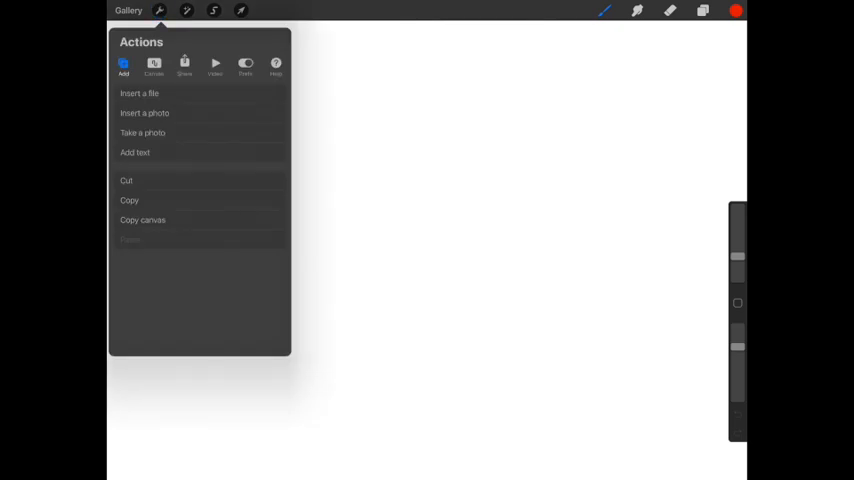
pyautogui.click(144, 113)
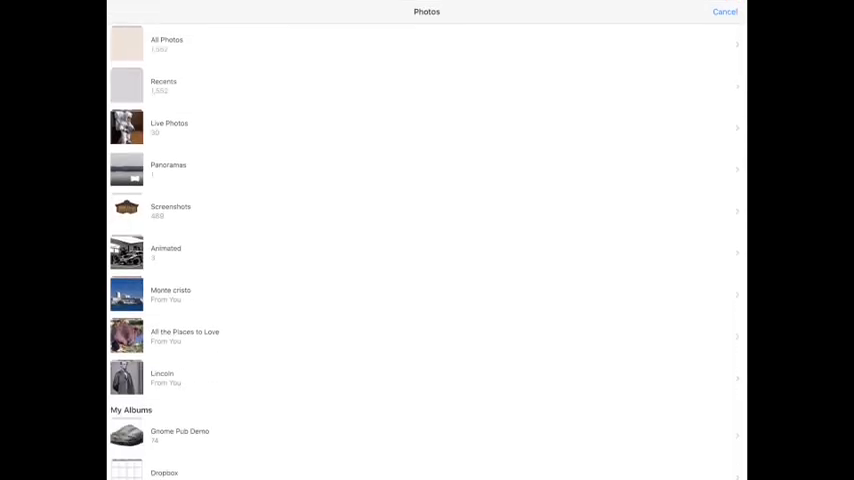
pyautogui.click(180, 435)
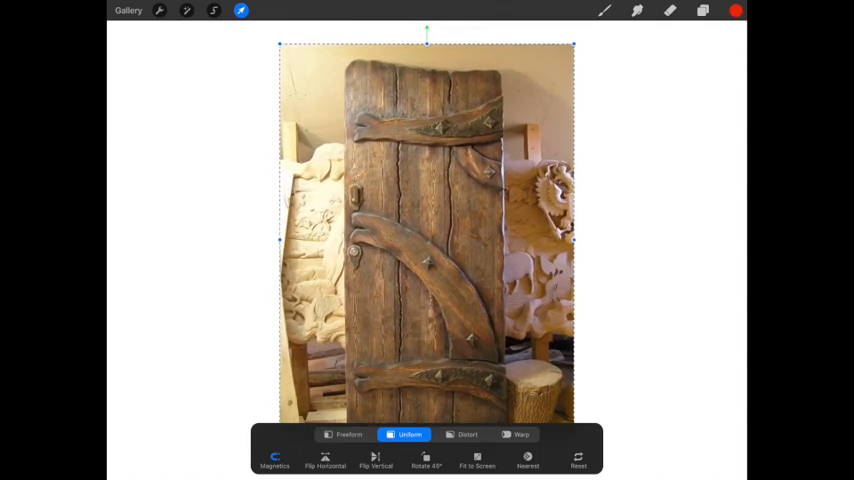
pyautogui.click(241, 10)
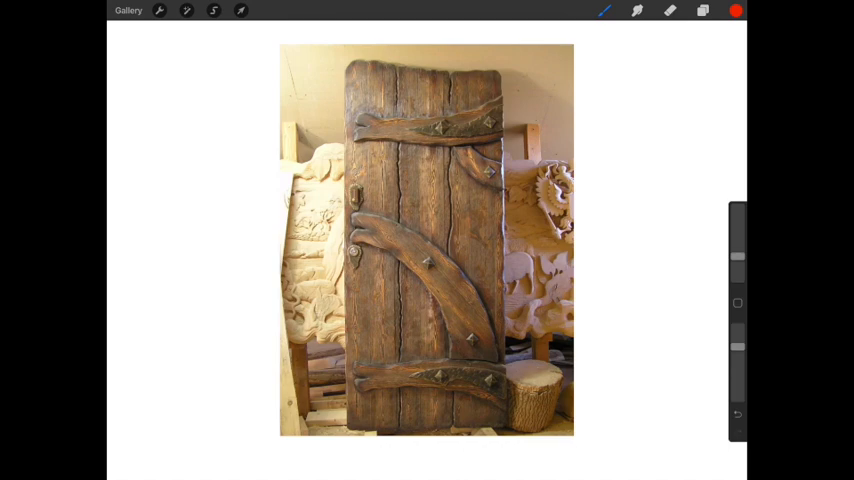
# Pick a textured eraser brush and erase the background right of the door.
pyautogui.click(637, 10)
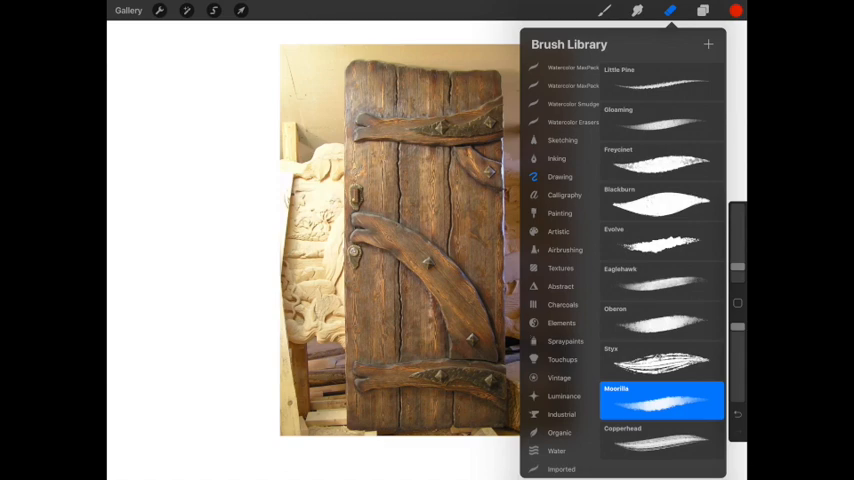
pyautogui.click(660, 200)
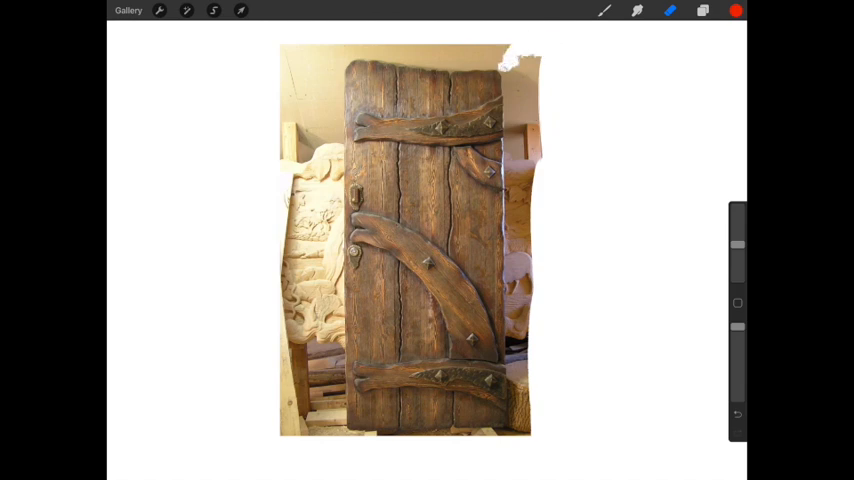
pyautogui.click(515, 75)
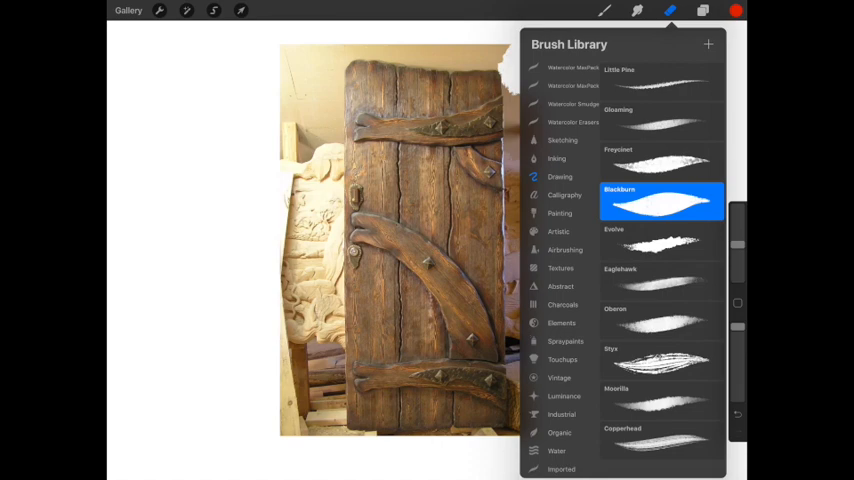
# Browse the Charcoals and Inking brushes and choose a different erasing brush.
pyautogui.click(562, 304)
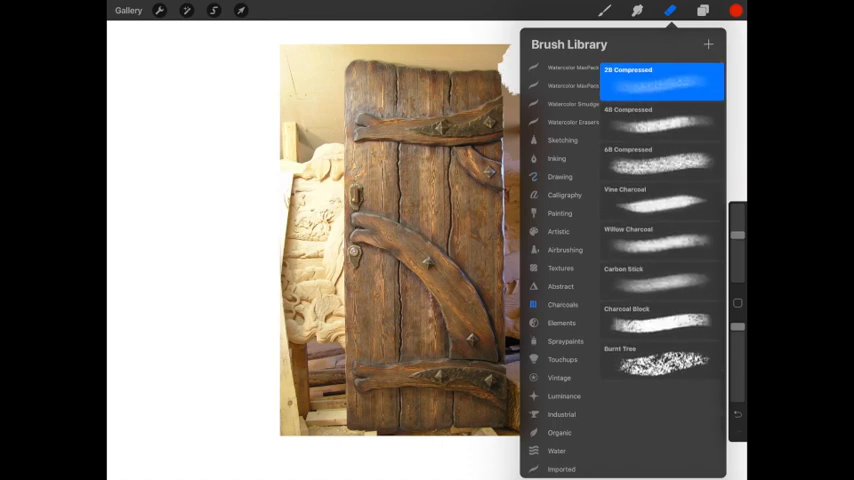
pyautogui.click(556, 158)
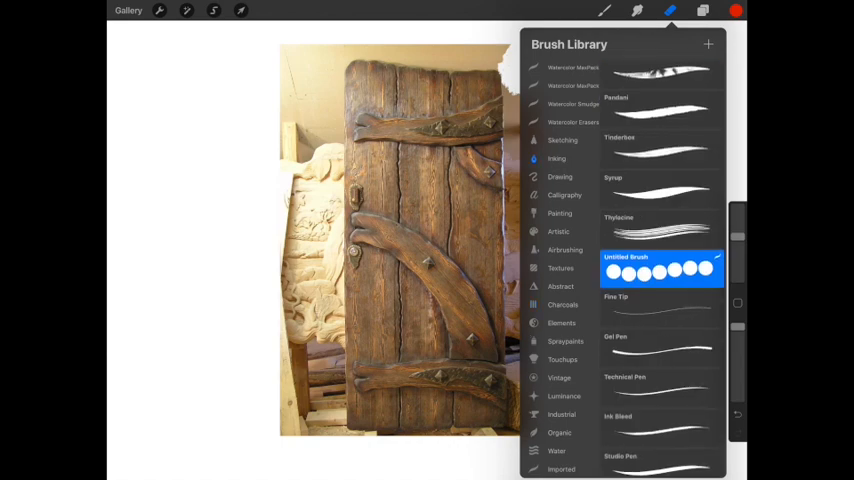
pyautogui.click(662, 190)
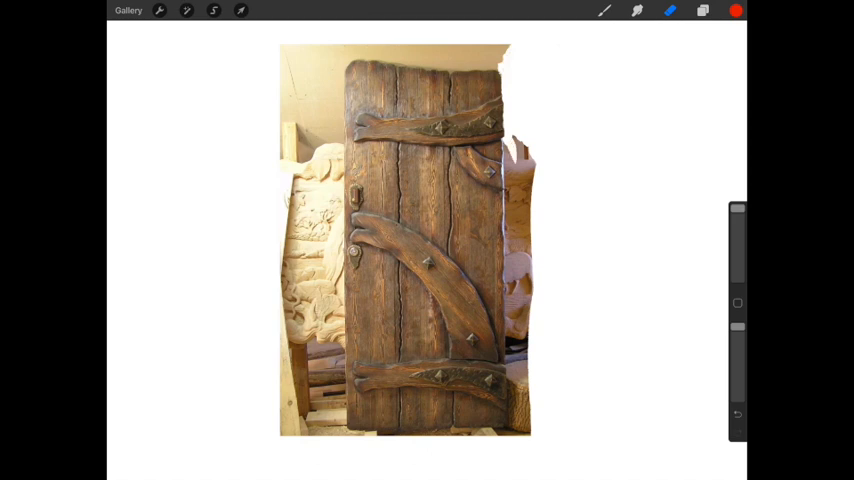
# Erase the remaining workshop background so the door stands fully isolated.
pyautogui.moveTo(515, 150); pyautogui.dragTo(515, 440)
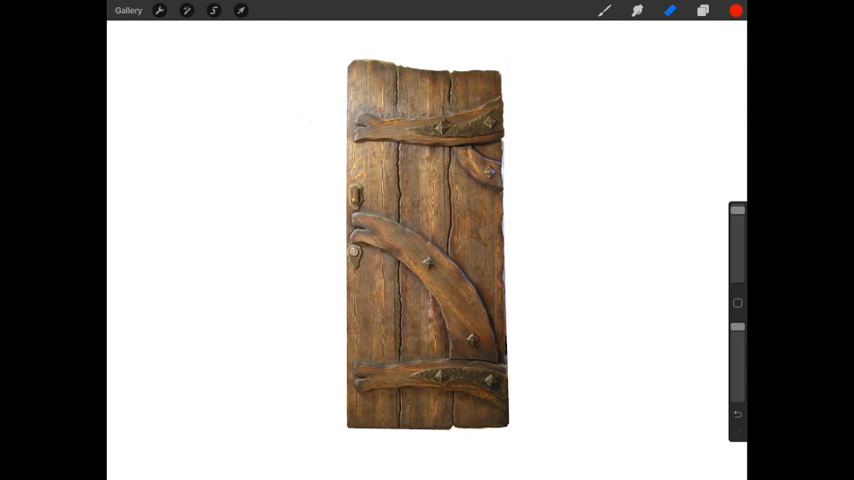
pyautogui.click(702, 11)
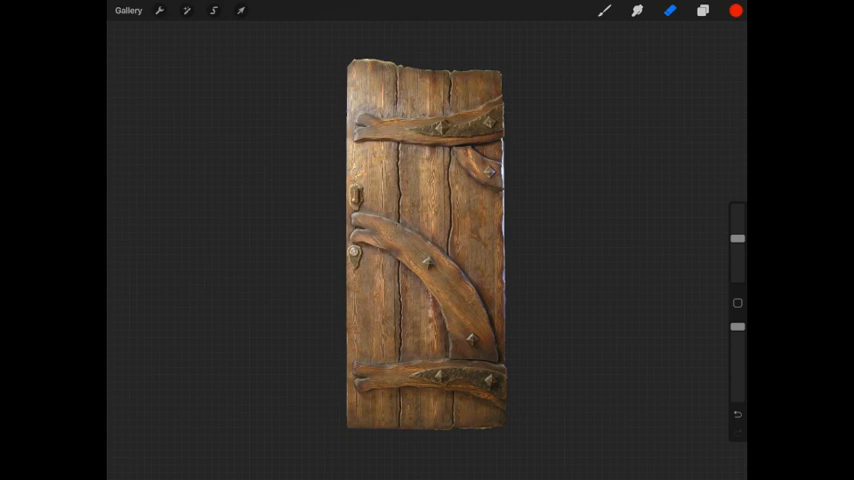
# Open the Add options in the Actions menu.
pyautogui.click(159, 10)
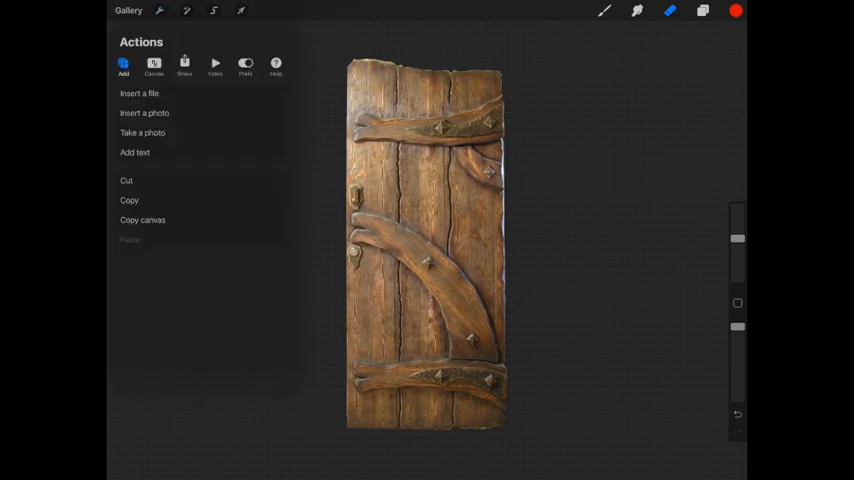
# Select an option from the Add menu.
pyautogui.click(184, 64)
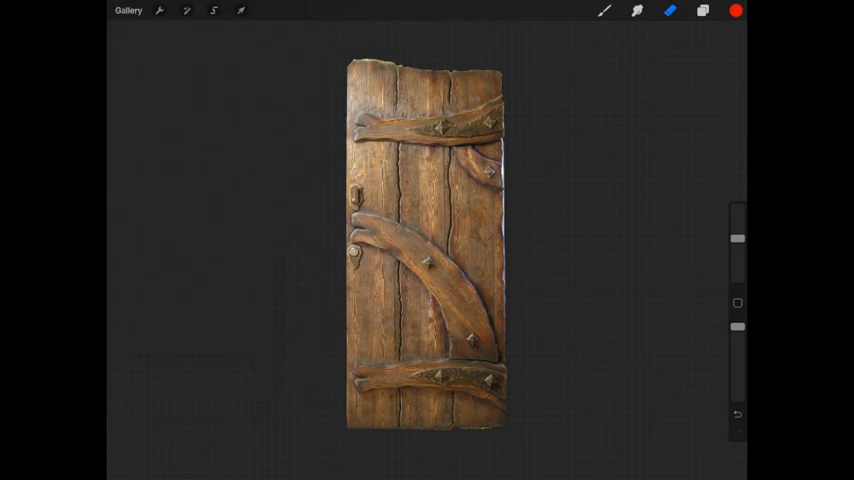
# Copy the isolated wooden door image.
pyautogui.click(128, 10)
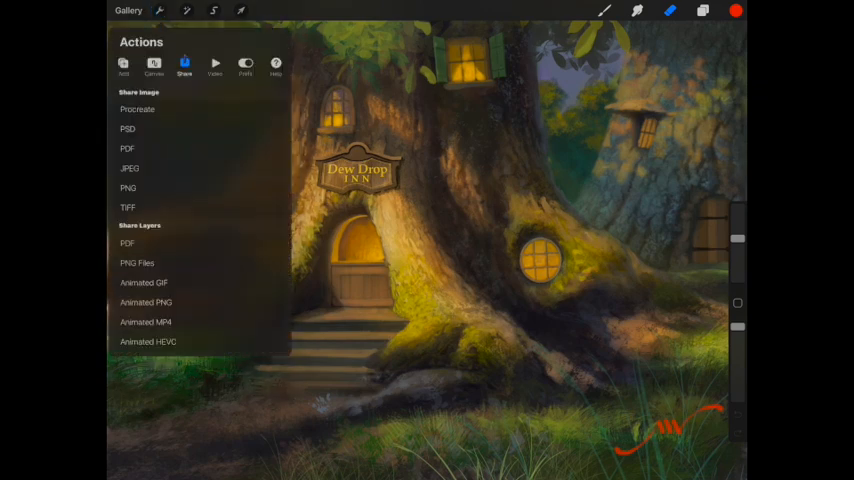
# Paste the door image into the Dew Drop Inn painting.
pyautogui.click(123, 65)
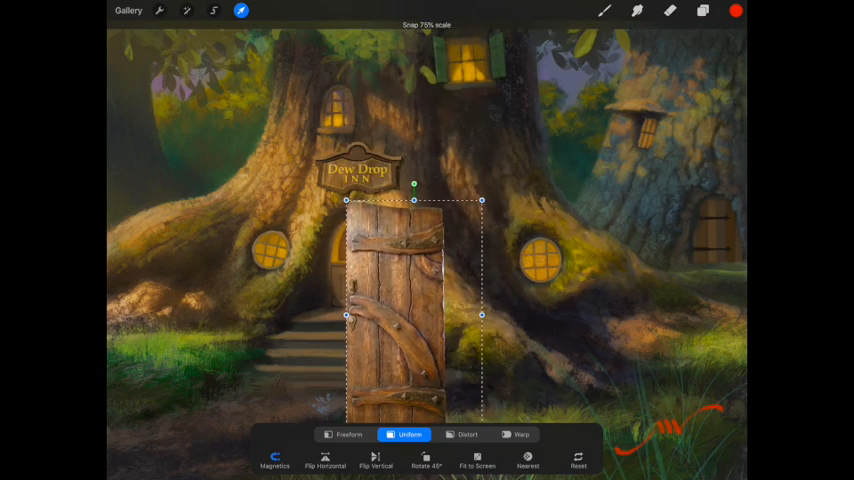
# Move the door onto the trunk and freeform-resize it to fit the arched doorway.
pyautogui.moveTo(410, 310); pyautogui.dragTo(380, 195)
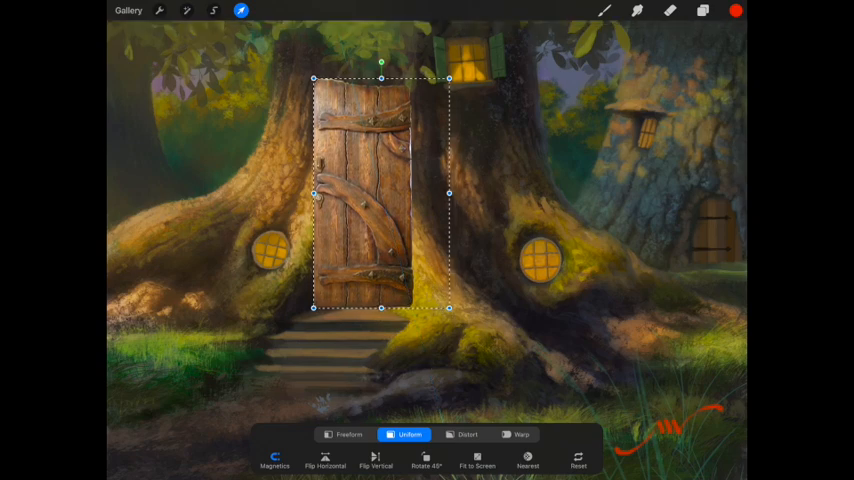
pyautogui.click(343, 434)
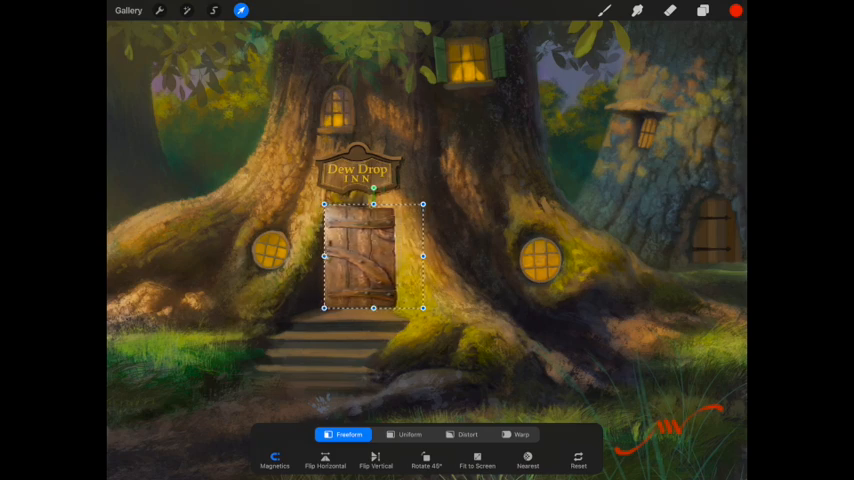
pyautogui.click(518, 434)
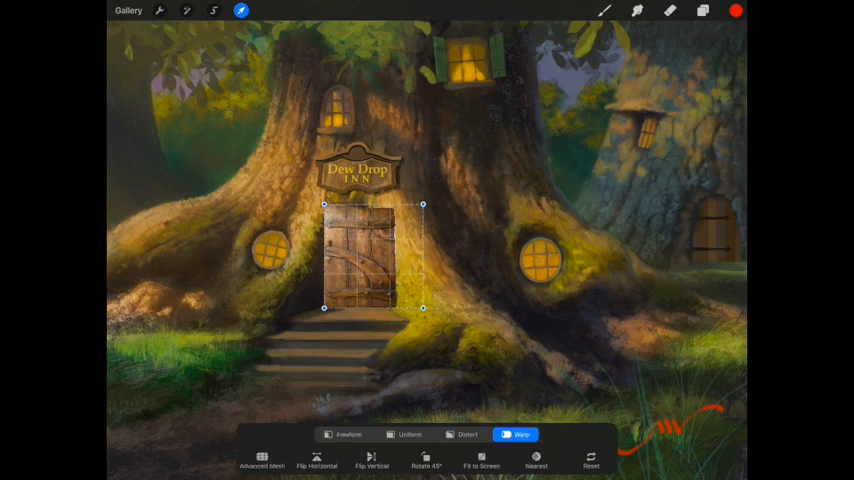
# Warp the door's top corners into a curve matching the trunk's rounded doorway, and commit.
pyautogui.moveTo(423, 205); pyautogui.dragTo(390, 213)
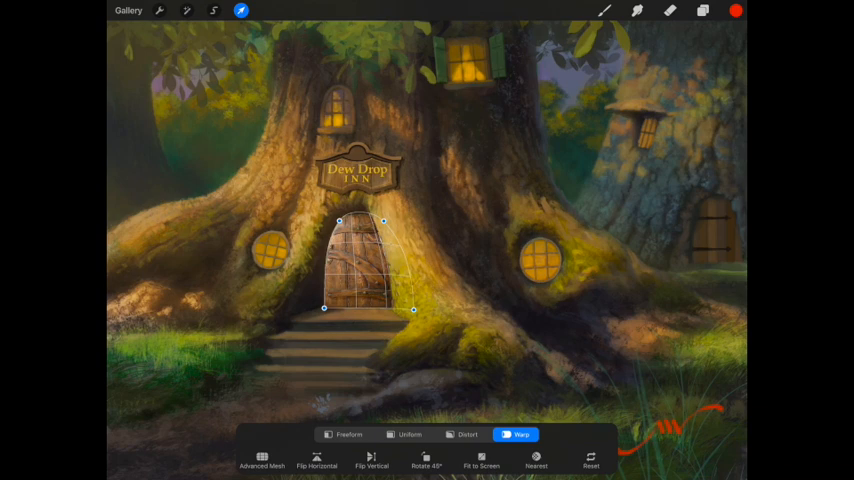
pyautogui.moveTo(383, 221); pyautogui.dragTo(386, 224)
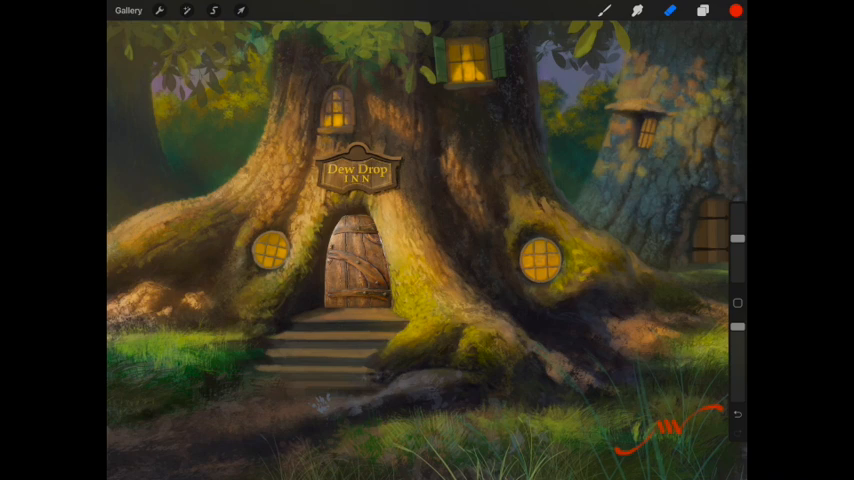
# Try the door layer's opacity around 66%, then bring up the Adjustments list.
pyautogui.click(702, 11)
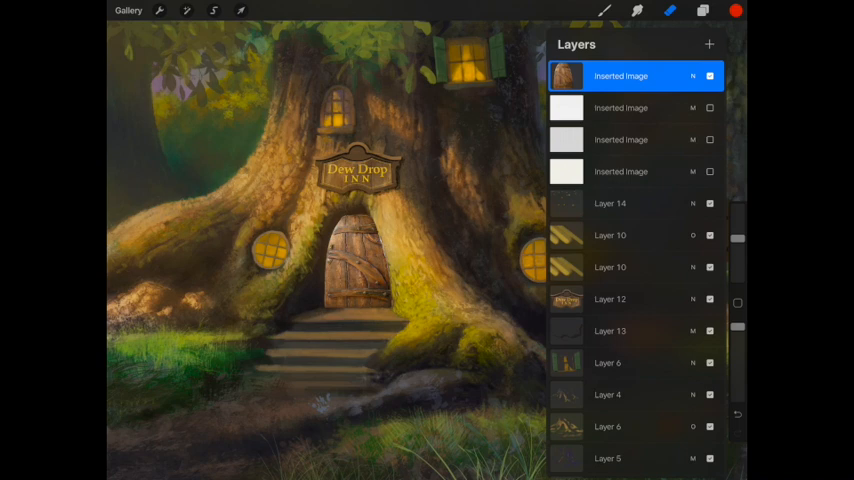
pyautogui.click(692, 75)
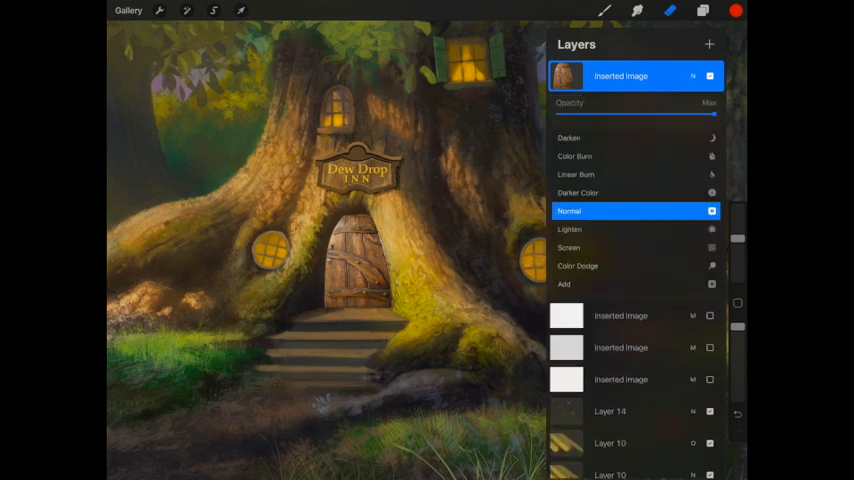
pyautogui.moveTo(705, 114); pyautogui.dragTo(660, 114)
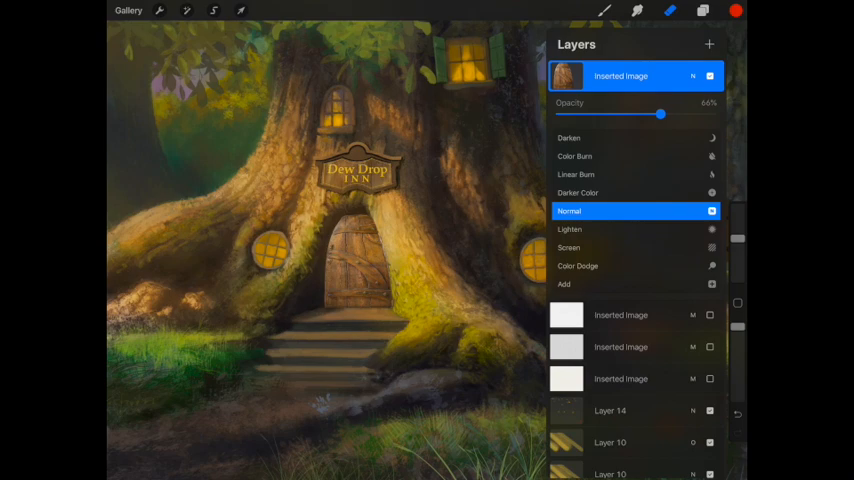
pyautogui.moveTo(660, 114); pyautogui.dragTo(715, 114)
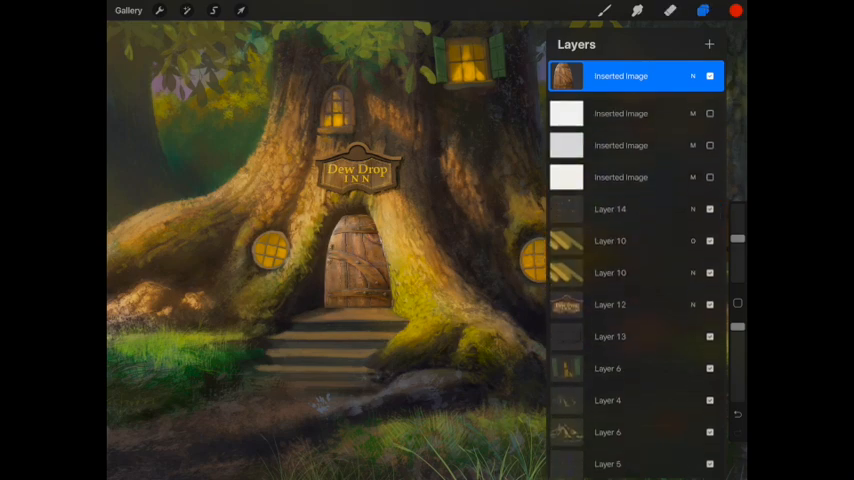
pyautogui.click(702, 10)
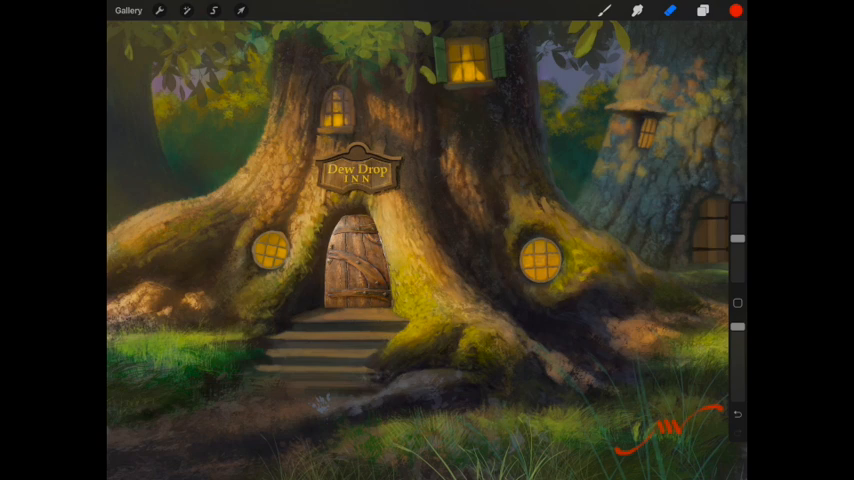
pyautogui.click(213, 10)
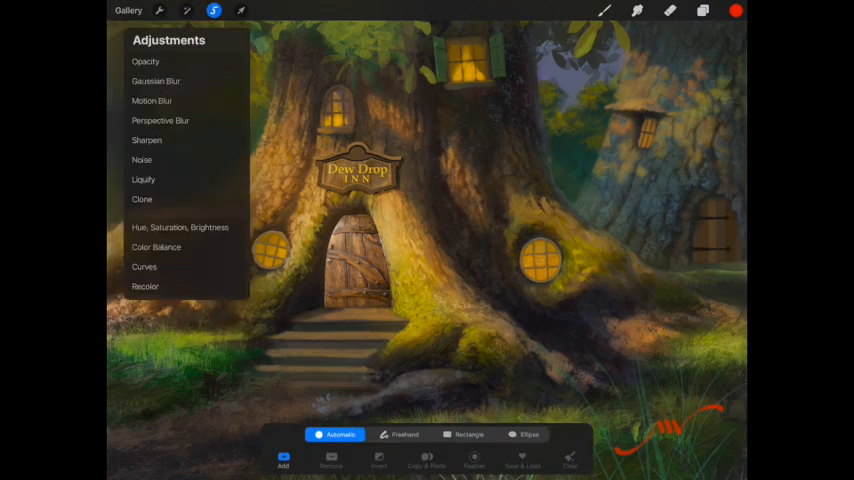
# Open Hue, Saturation, Brightness and set the door to 43% brightness and 37% saturation.
pyautogui.click(180, 227)
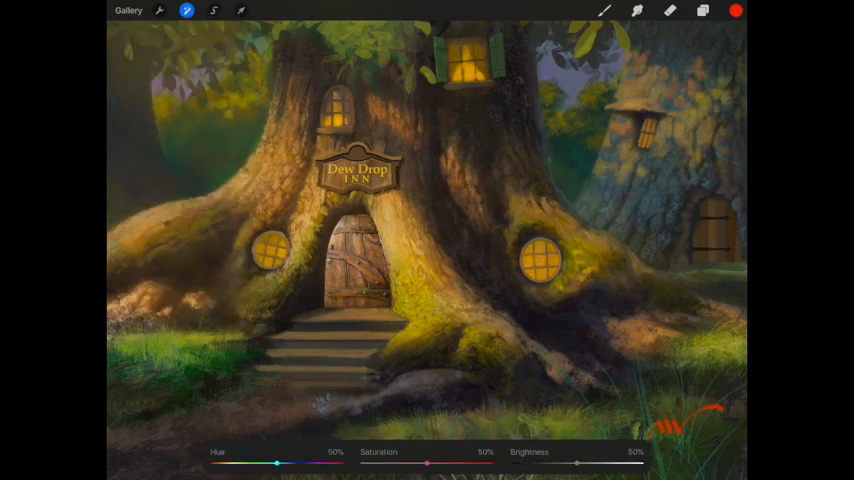
pyautogui.moveTo(577, 463); pyautogui.dragTo(566, 463)
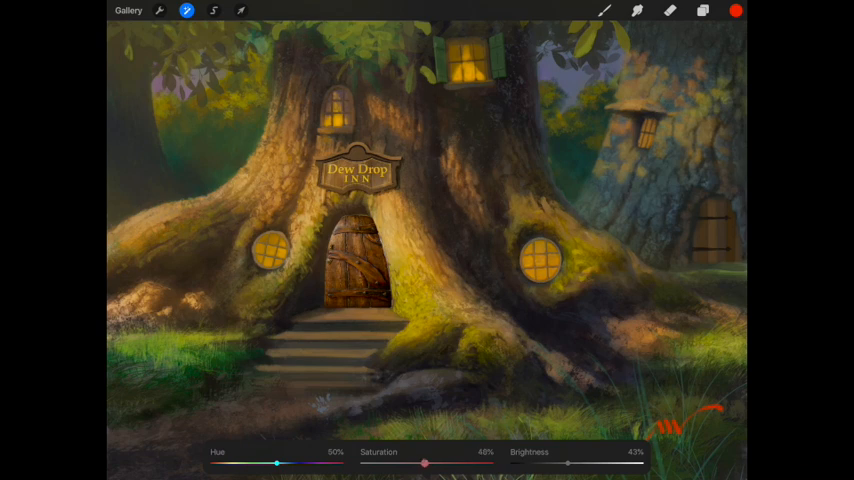
pyautogui.moveTo(423, 463); pyautogui.dragTo(408, 463)
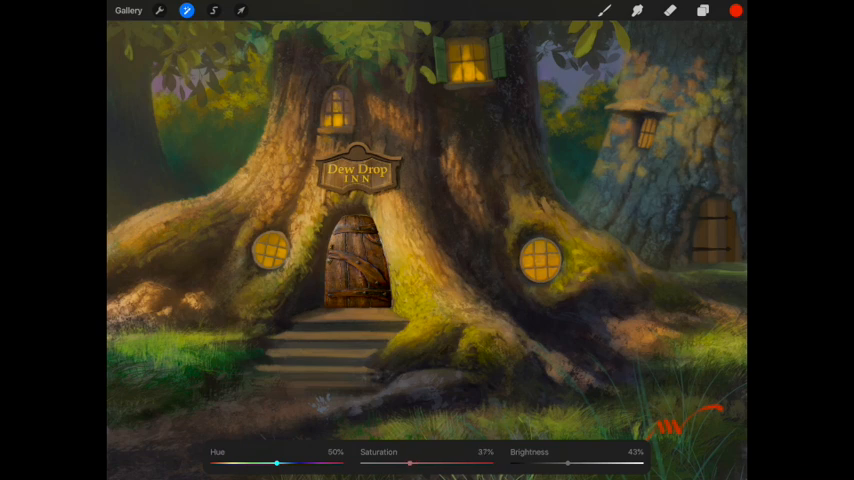
# Sweep the door's hue through purple, teal and green to brown wood, raising saturation to 40%.
pyautogui.moveTo(278, 463); pyautogui.dragTo(241, 463)
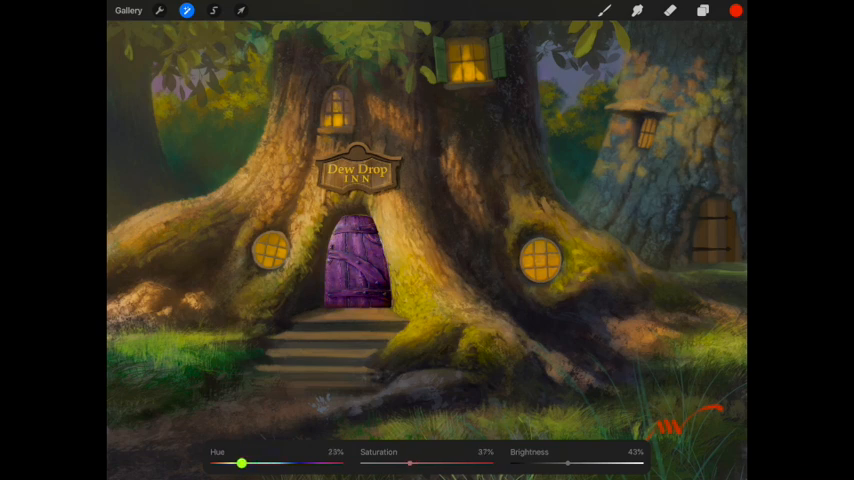
pyautogui.moveTo(242, 463); pyautogui.dragTo(223, 463)
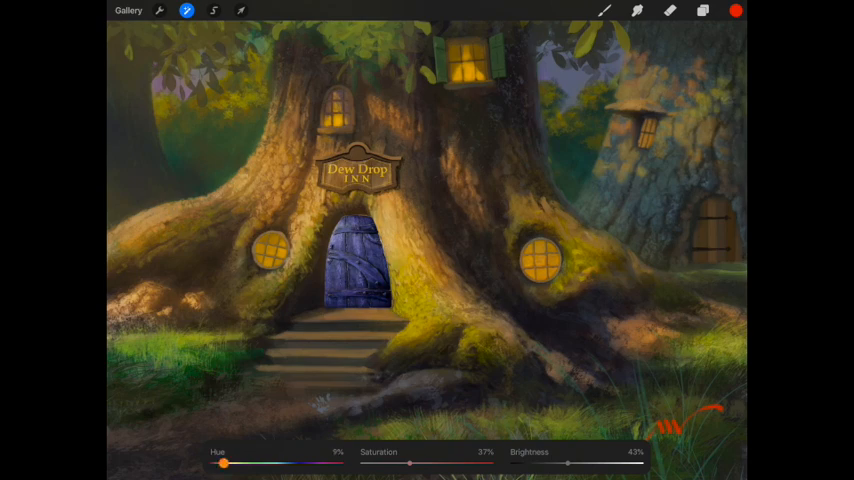
pyautogui.moveTo(223, 461); pyautogui.dragTo(324, 461)
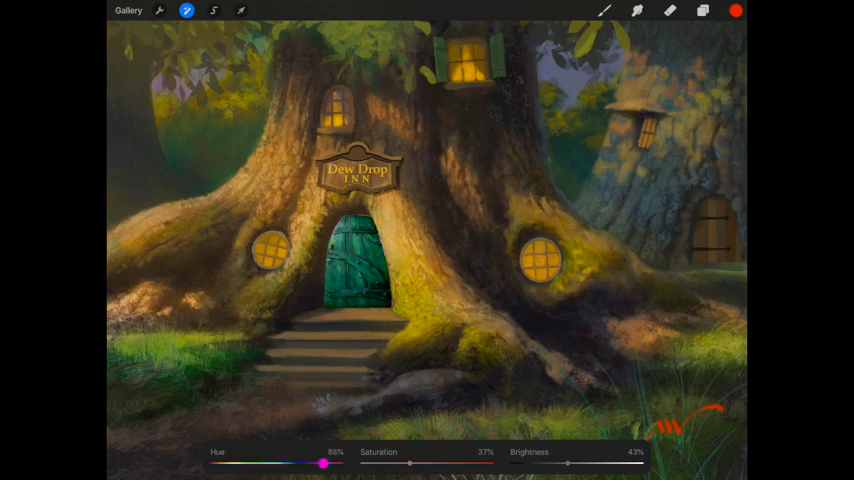
pyautogui.moveTo(325, 463); pyautogui.dragTo(288, 463)
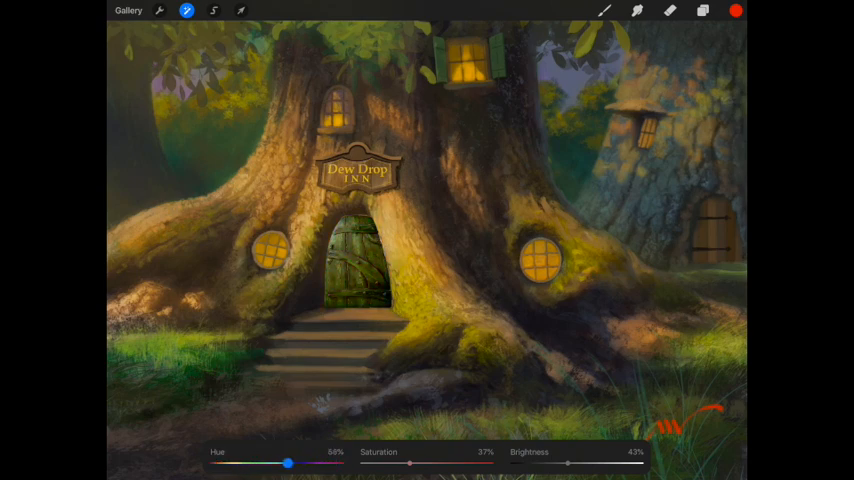
pyautogui.moveTo(288, 463); pyautogui.dragTo(272, 463)
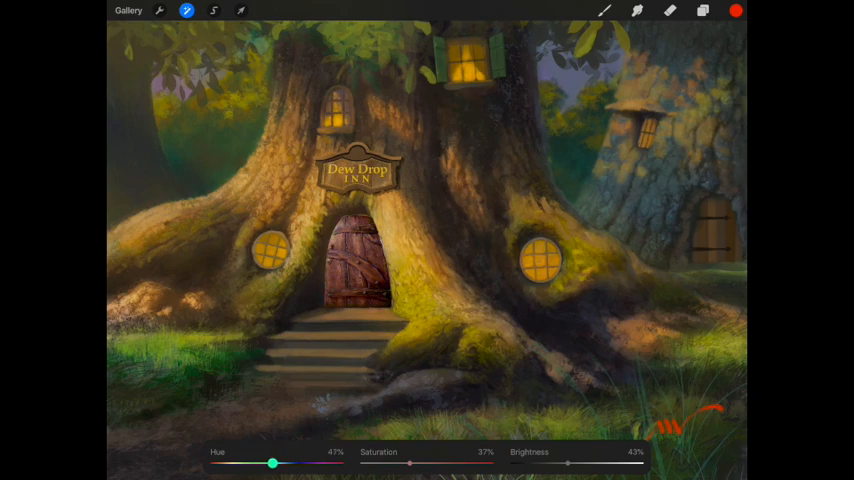
pyautogui.moveTo(272, 463); pyautogui.dragTo(256, 463)
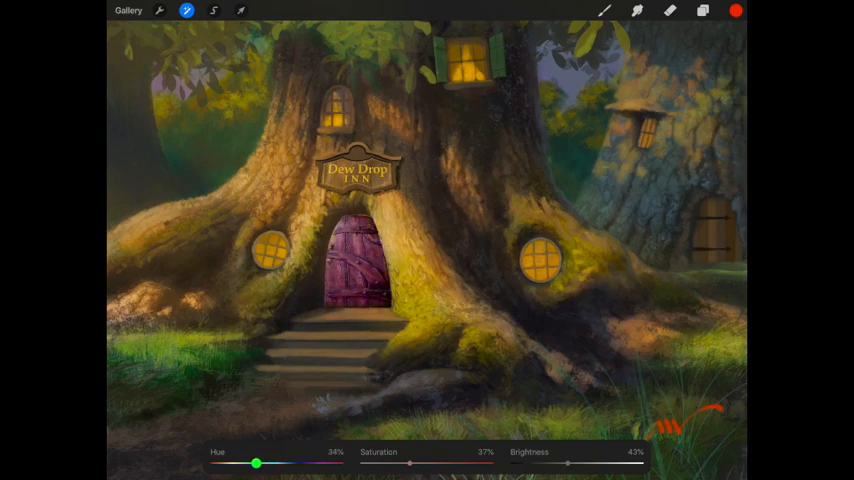
pyautogui.moveTo(256, 463); pyautogui.dragTo(212, 463)
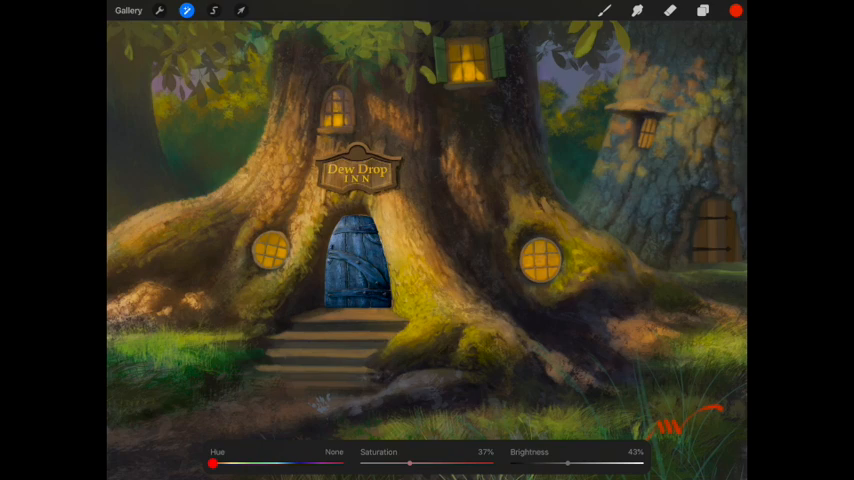
pyautogui.moveTo(212, 464); pyautogui.dragTo(297, 464)
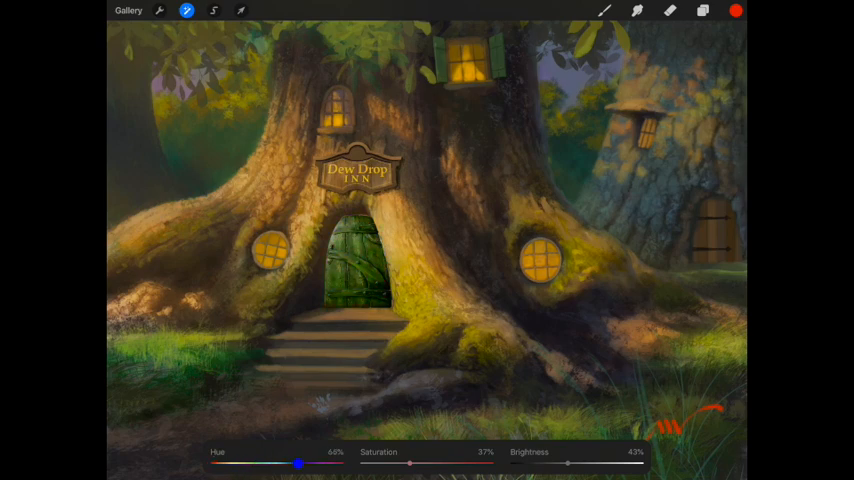
pyautogui.moveTo(297, 464); pyautogui.dragTo(279, 464)
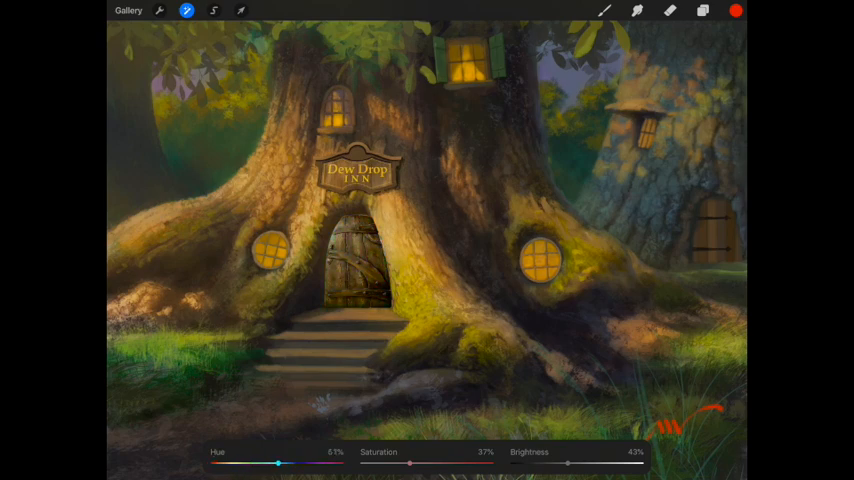
pyautogui.moveTo(410, 464); pyautogui.dragTo(420, 464)
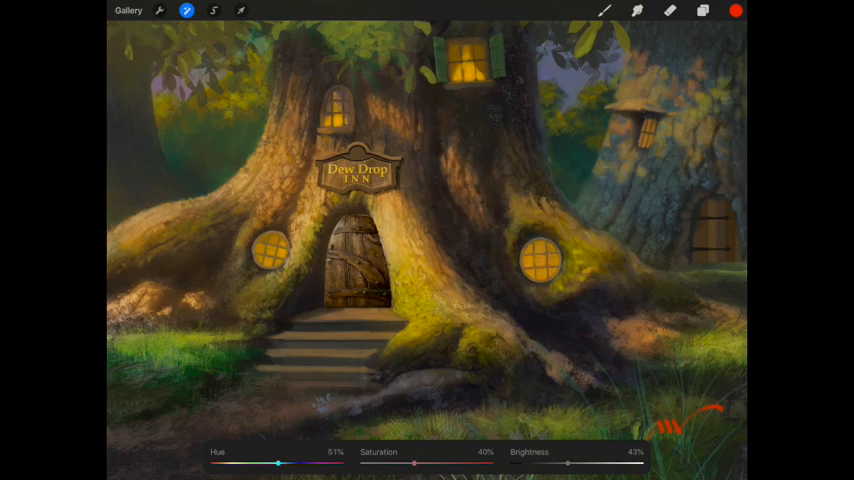
pyautogui.moveTo(570, 464); pyautogui.dragTo(563, 464)
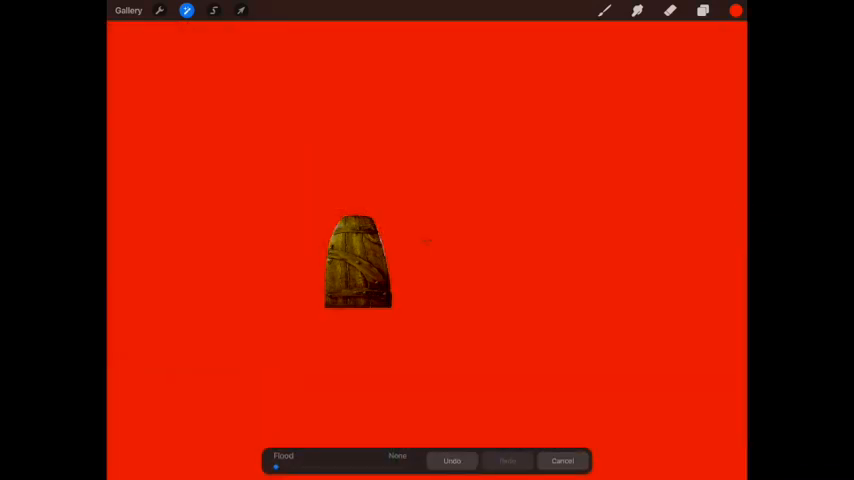
# Finish the colour tweak, then shape the door's midtones and highlights on the Curves Gamma curve.
pyautogui.moveTo(277, 467); pyautogui.dragTo(293, 467)
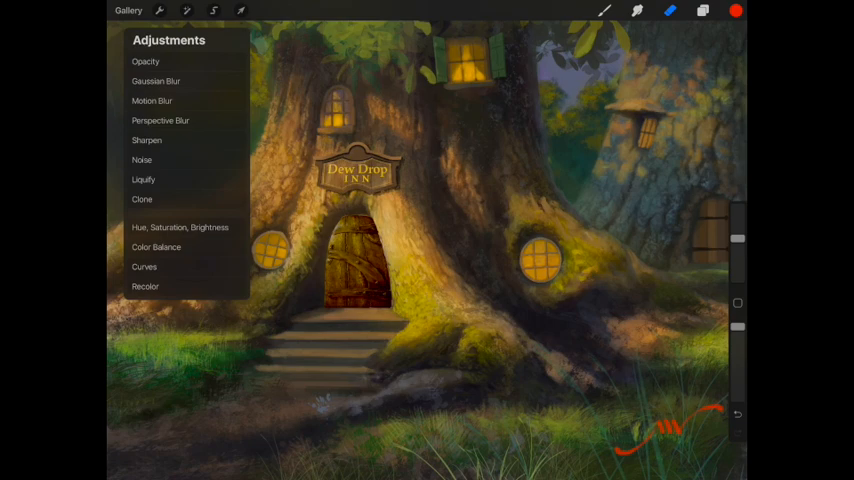
pyautogui.click(144, 266)
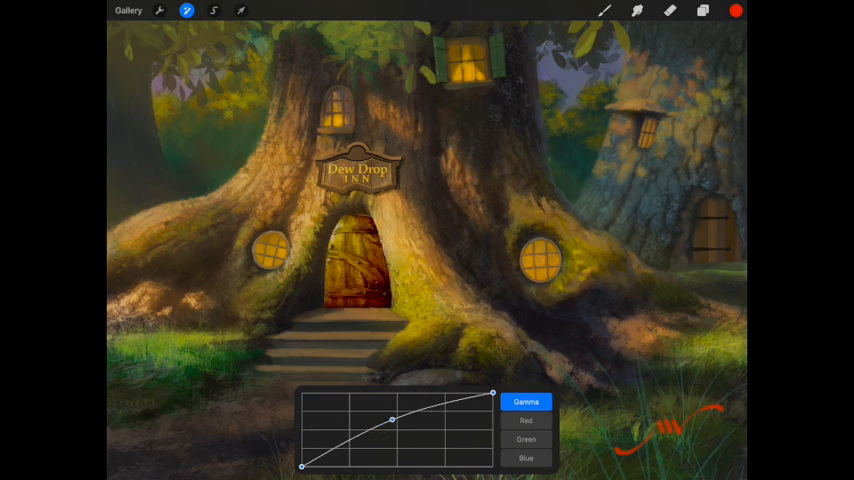
pyautogui.moveTo(393, 420); pyautogui.dragTo(398, 430)
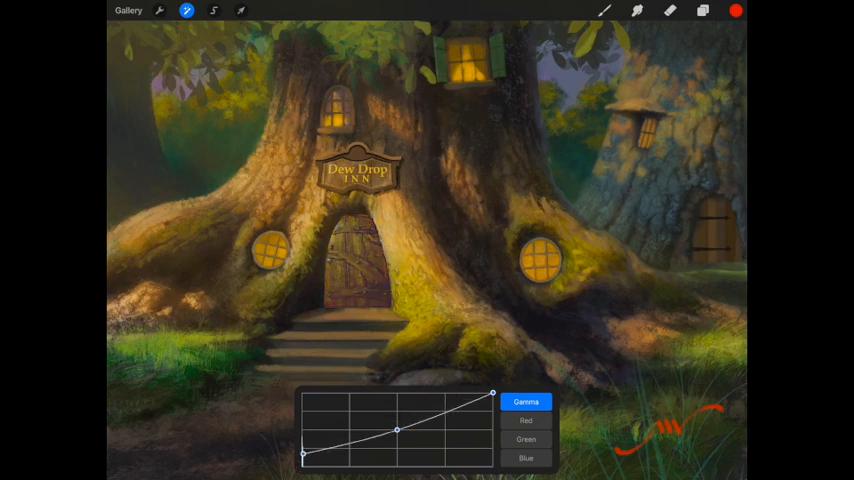
pyautogui.moveTo(398, 430); pyautogui.dragTo(398, 434)
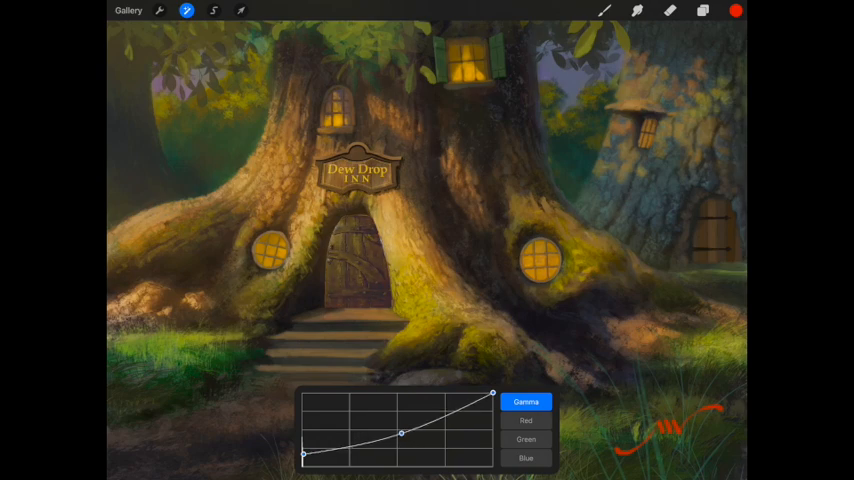
pyautogui.moveTo(491, 391); pyautogui.dragTo(470, 394)
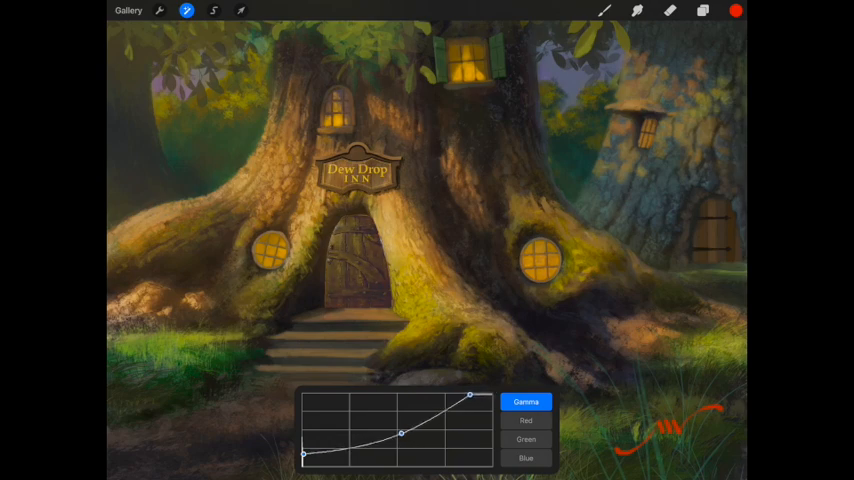
pyautogui.moveTo(470, 394); pyautogui.dragTo(484, 392)
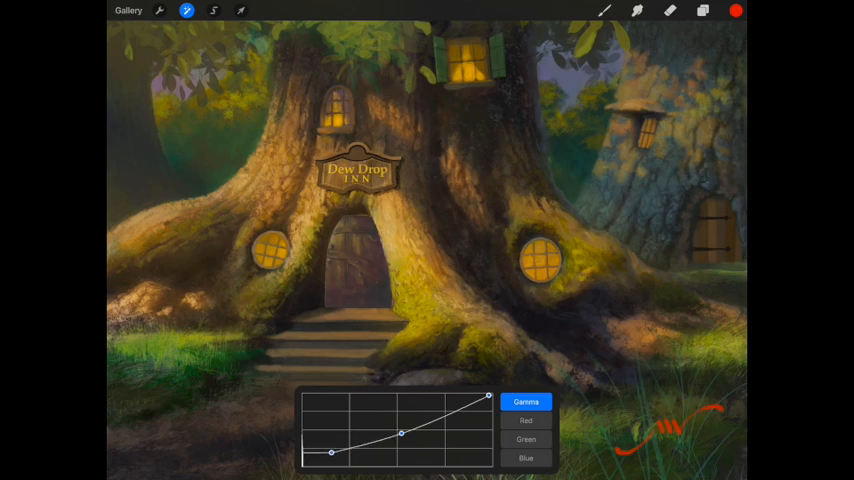
pyautogui.moveTo(401, 433); pyautogui.dragTo(401, 425)
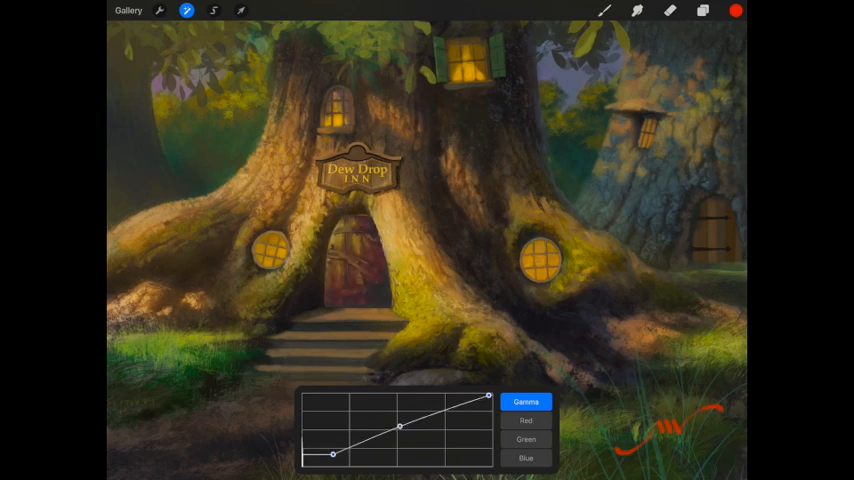
pyautogui.moveTo(400, 424); pyautogui.dragTo(400, 428)
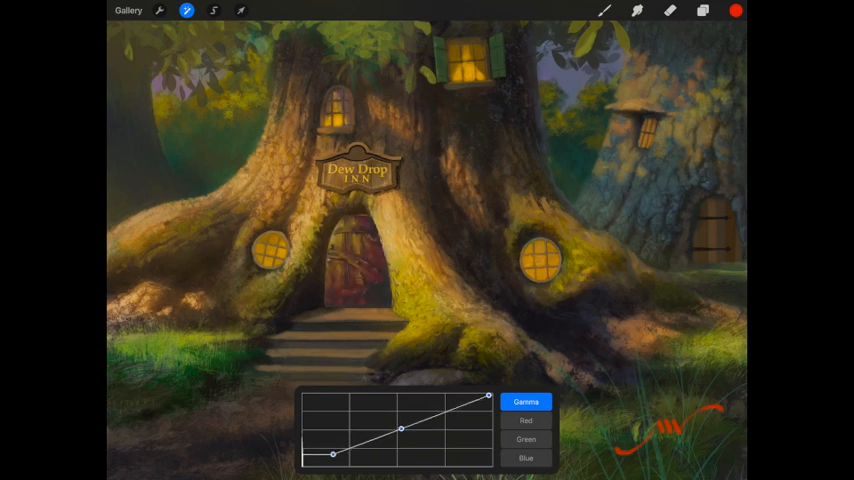
# Crush the door's darkest shadows and boost the red curve so the door turns rich red.
pyautogui.moveTo(330, 455); pyautogui.dragTo(348, 455)
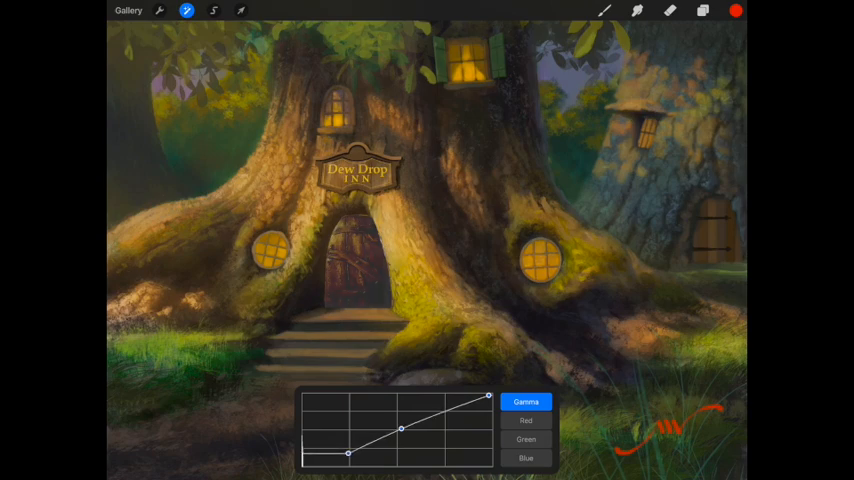
pyautogui.moveTo(349, 453); pyautogui.dragTo(343, 458)
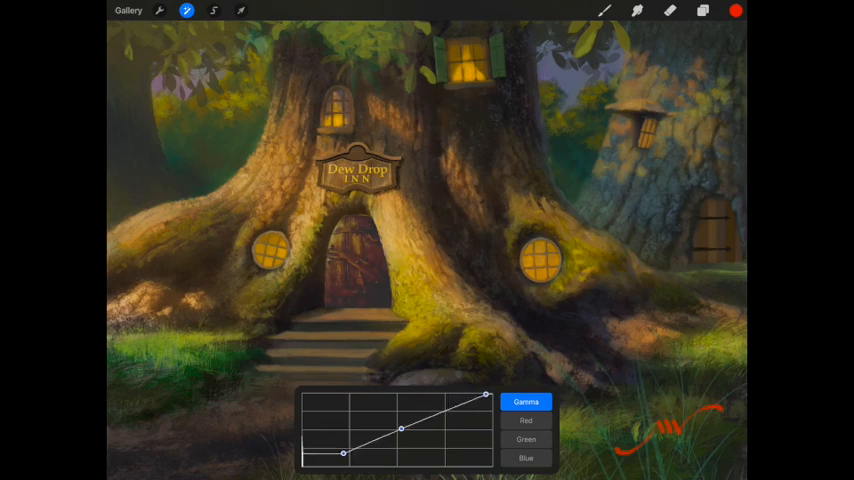
pyautogui.moveTo(487, 397); pyautogui.dragTo(490, 429)
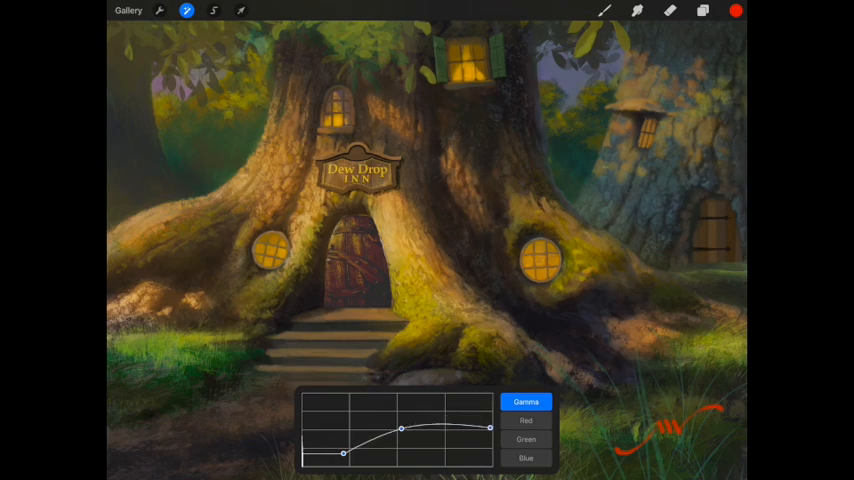
pyautogui.moveTo(490, 423); pyautogui.dragTo(490, 420)
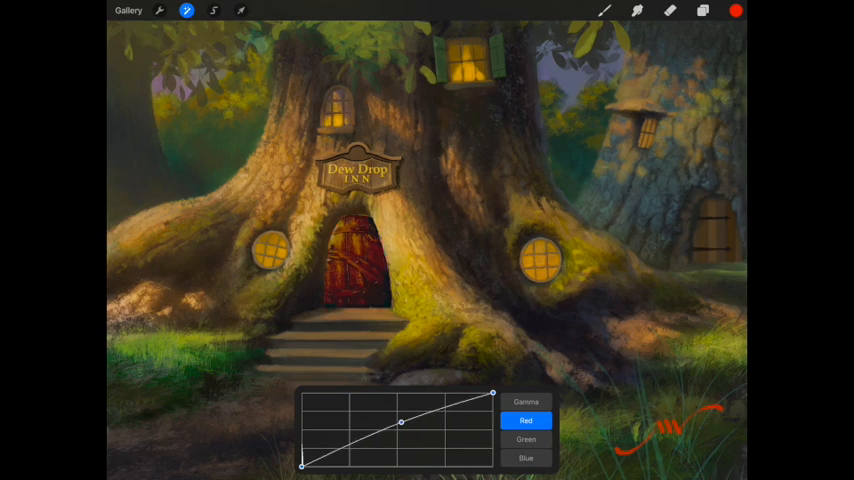
# Tweak the red curve's highlights, then reduce and restore green until the door is warm reddish-brown.
pyautogui.moveTo(400, 420); pyautogui.dragTo(400, 424)
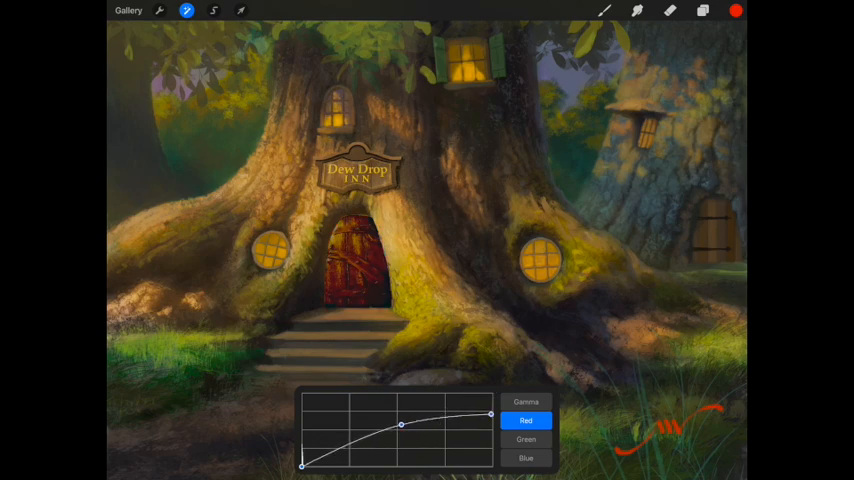
pyautogui.moveTo(400, 423); pyautogui.dragTo(400, 428)
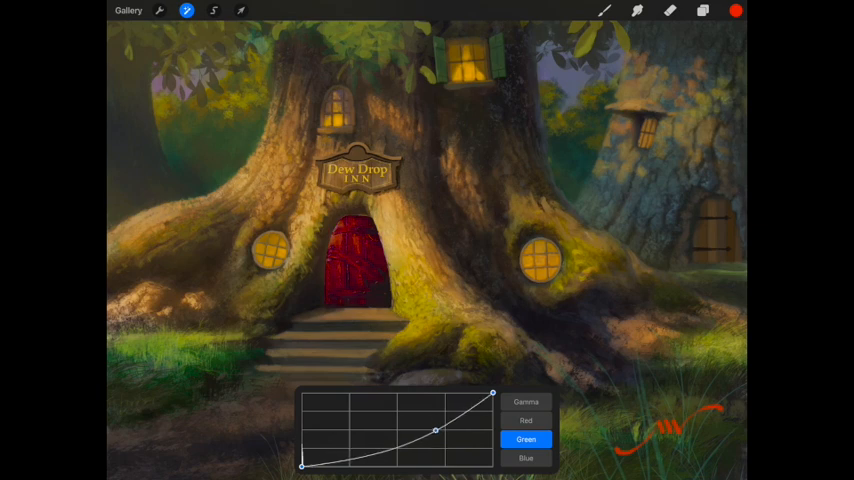
pyautogui.moveTo(434, 430); pyautogui.dragTo(449, 406)
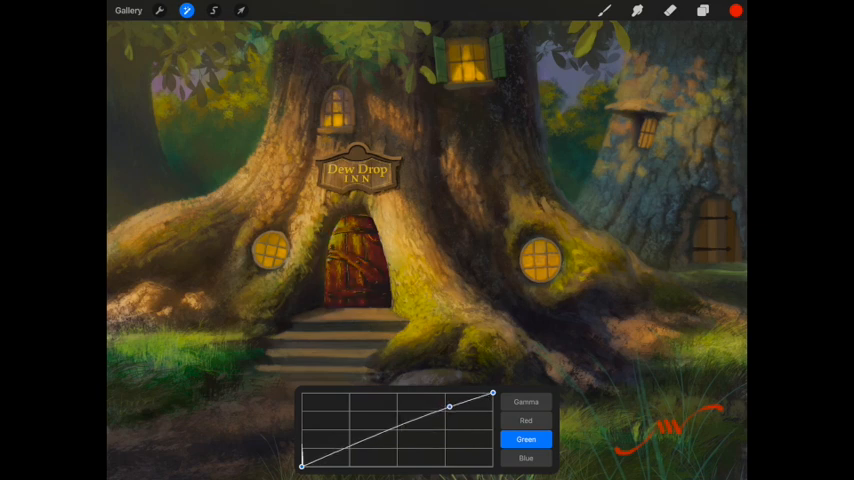
pyautogui.moveTo(450, 405); pyautogui.dragTo(451, 410)
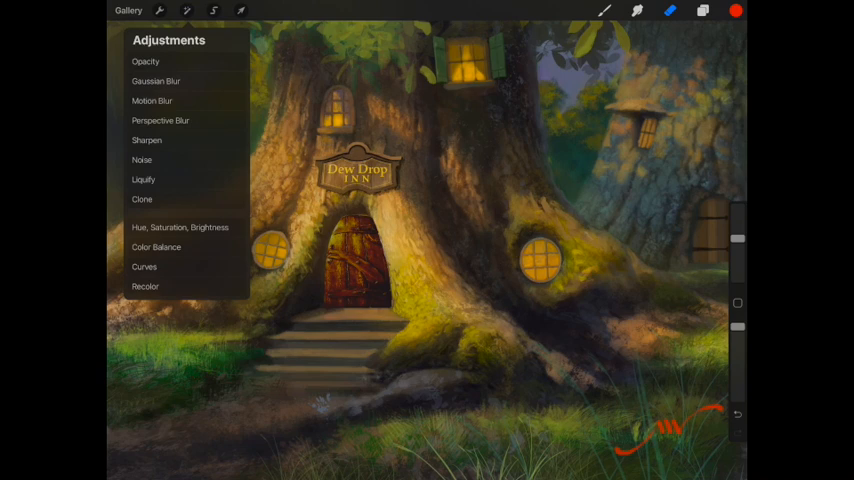
# Choose Noise from the Adjustments list for the door layer.
pyautogui.click(143, 180)
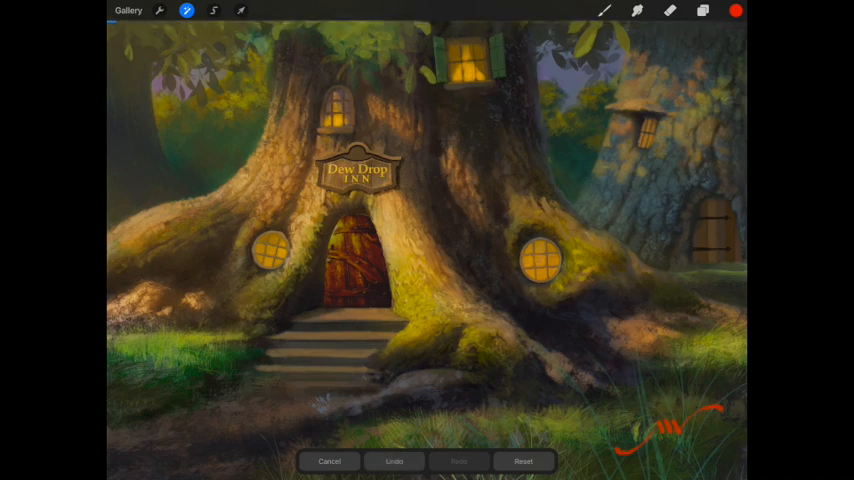
# Drag across the canvas to apply a light 1.1% noise grain.
pyautogui.click(187, 10)
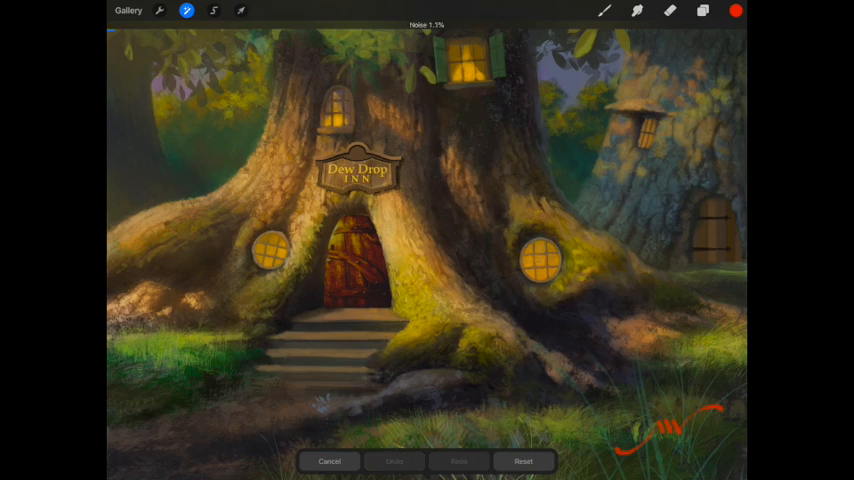
pyautogui.moveTo(130, 31); pyautogui.dragTo(290, 31)
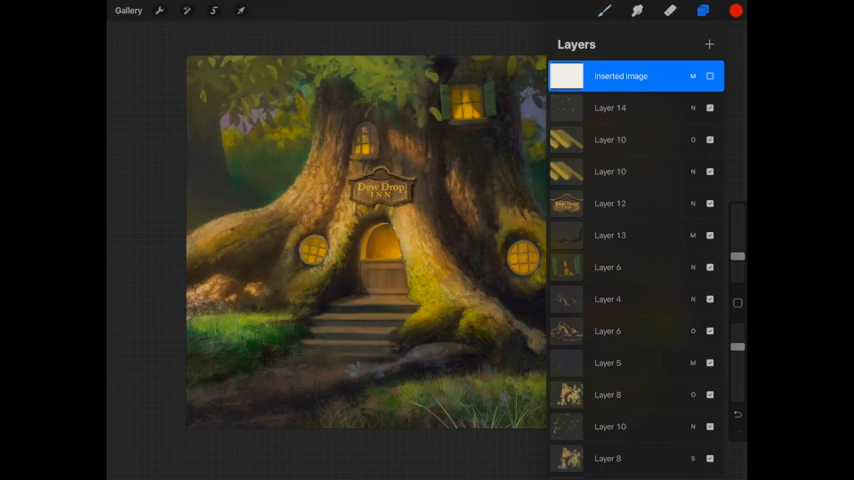
# Insert the grey linen texture photo as a new layer and open its blend options.
pyautogui.click(702, 11)
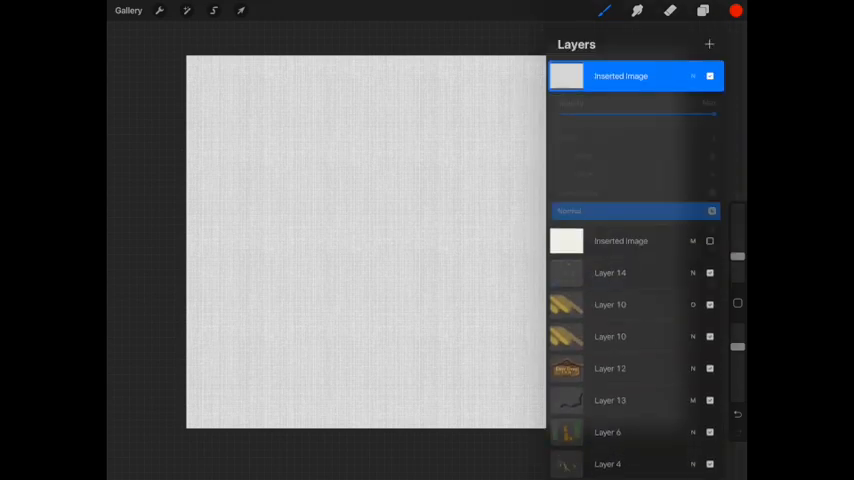
pyautogui.click(636, 211)
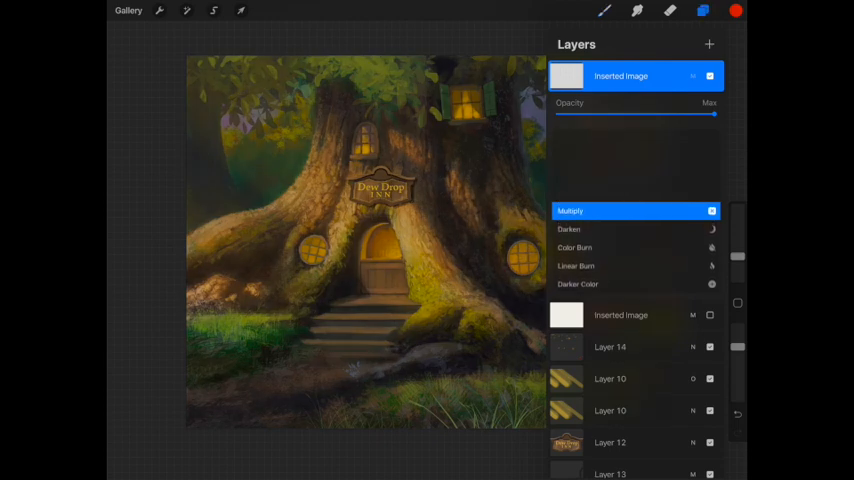
# Lower the linen texture layer to 74% opacity, then hide the layers list to inspect the painting.
pyautogui.moveTo(713, 114); pyautogui.dragTo(678, 114)
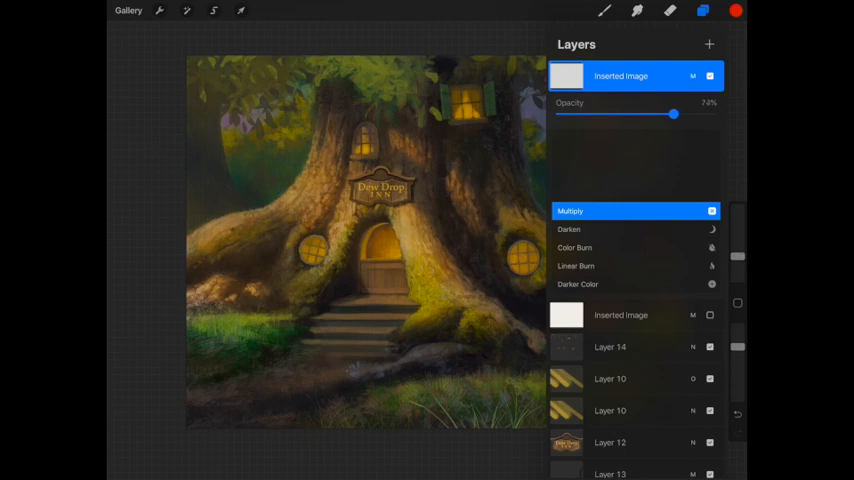
pyautogui.moveTo(672, 113); pyautogui.dragTo(680, 113)
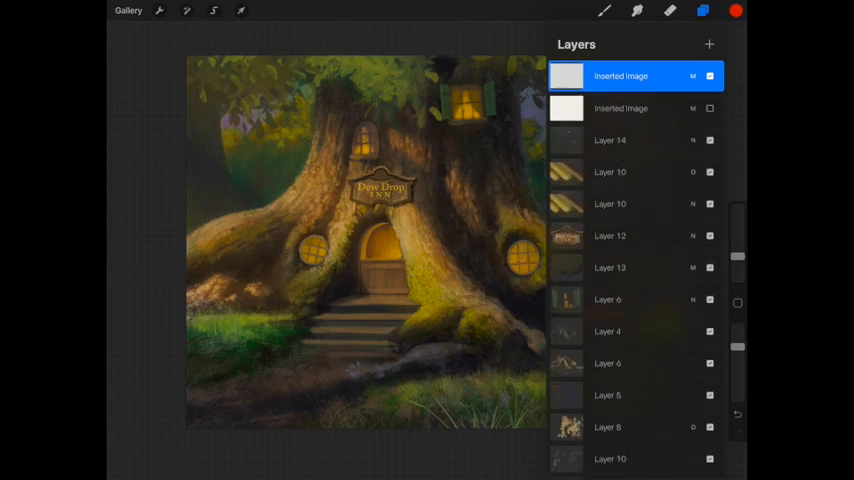
pyautogui.click(702, 11)
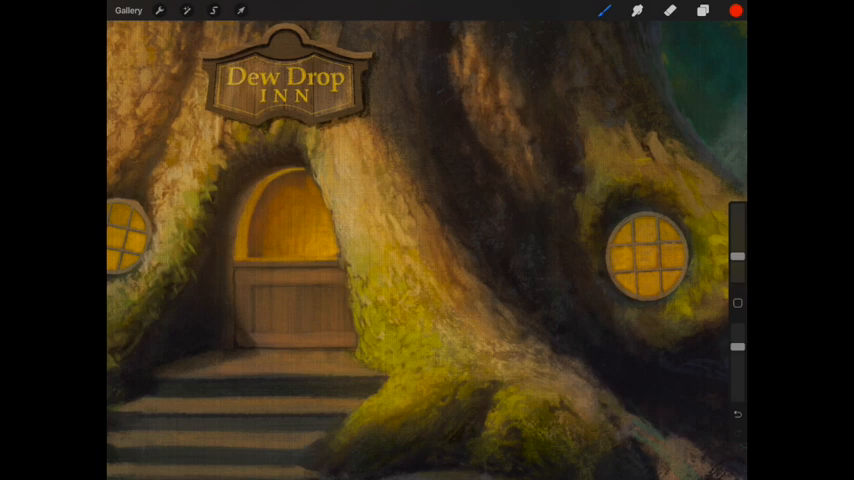
pyautogui.click(702, 10)
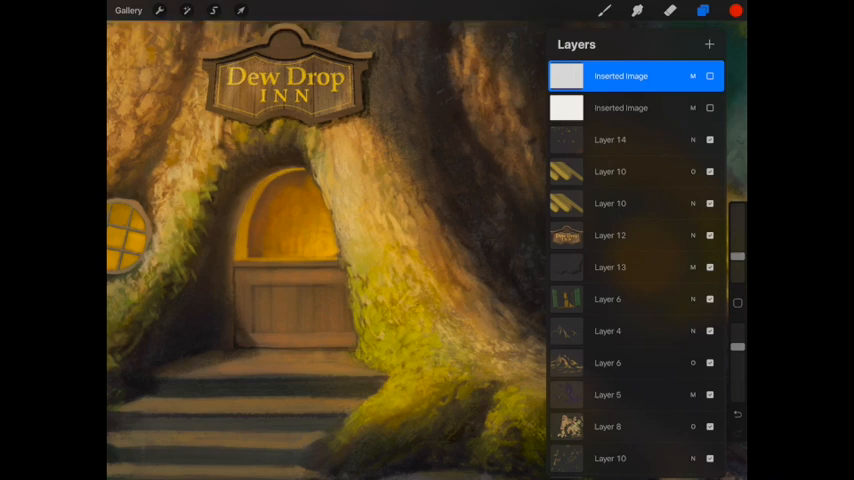
pyautogui.click(159, 11)
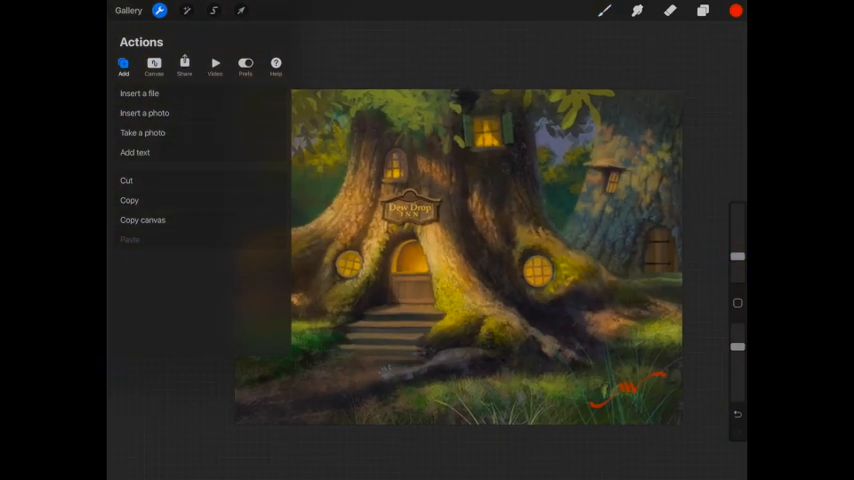
# Insert the cream linen texture photo from Photos so it fills the canvas.
pyautogui.click(143, 112)
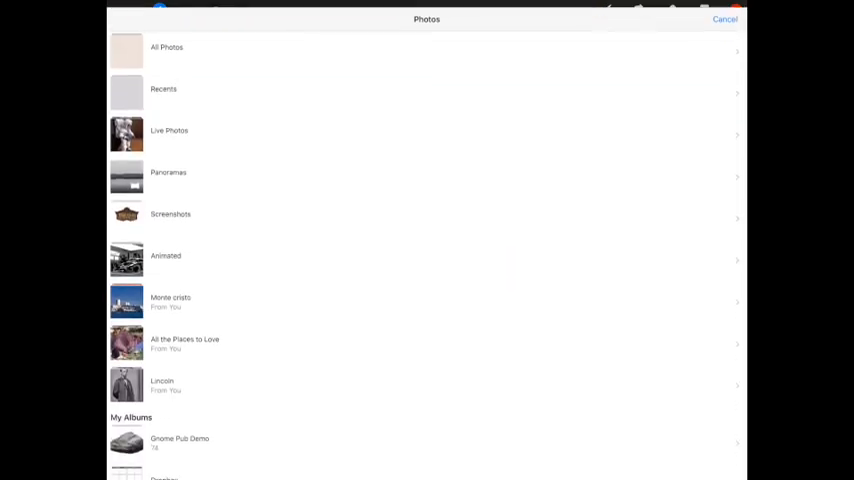
pyautogui.click(163, 89)
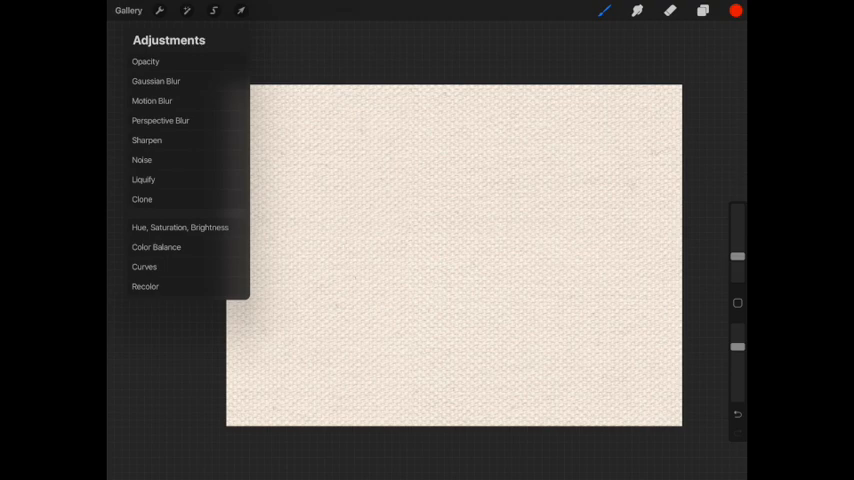
# Set the linen texture's Brightness to 51% and Saturation to 1%.
pyautogui.click(180, 227)
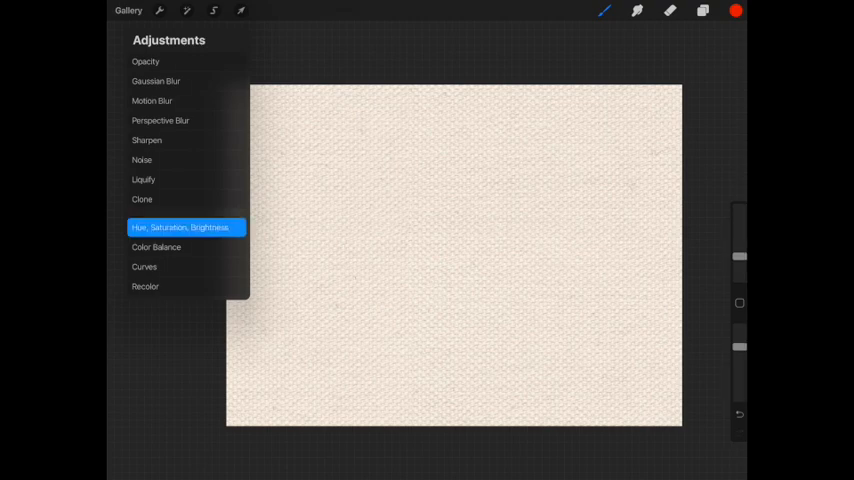
pyautogui.click(181, 227)
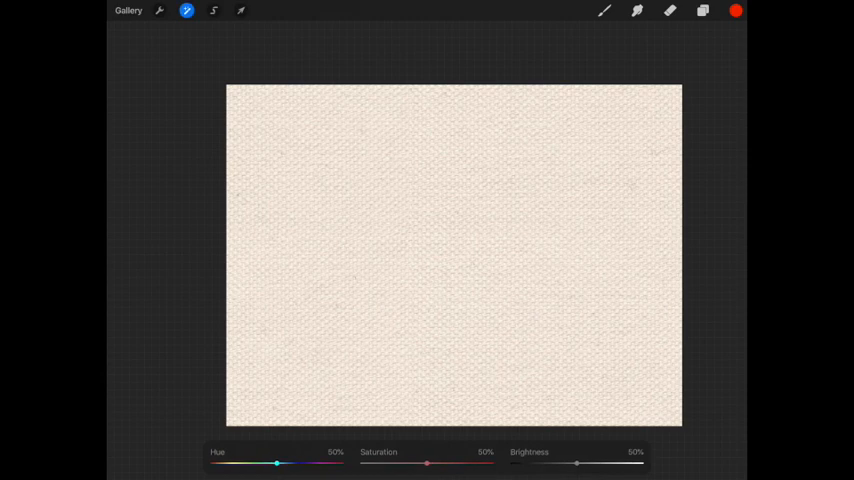
pyautogui.moveTo(576, 463); pyautogui.dragTo(578, 463)
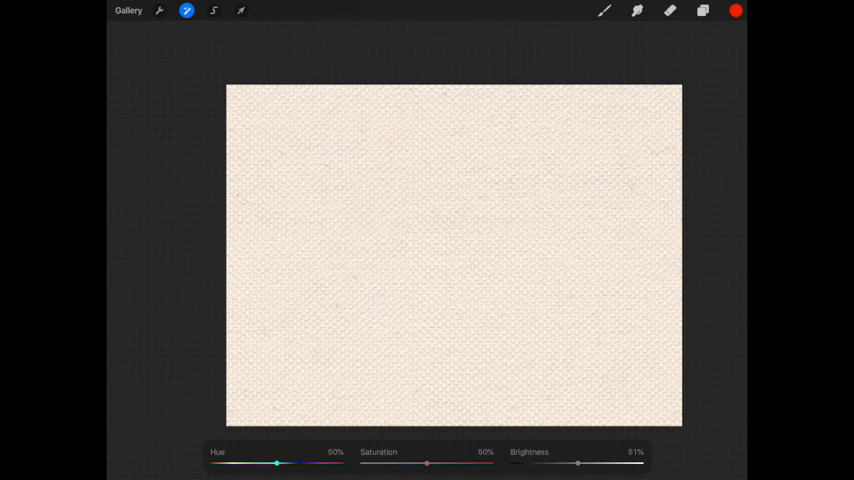
pyautogui.moveTo(426, 463); pyautogui.dragTo(362, 463)
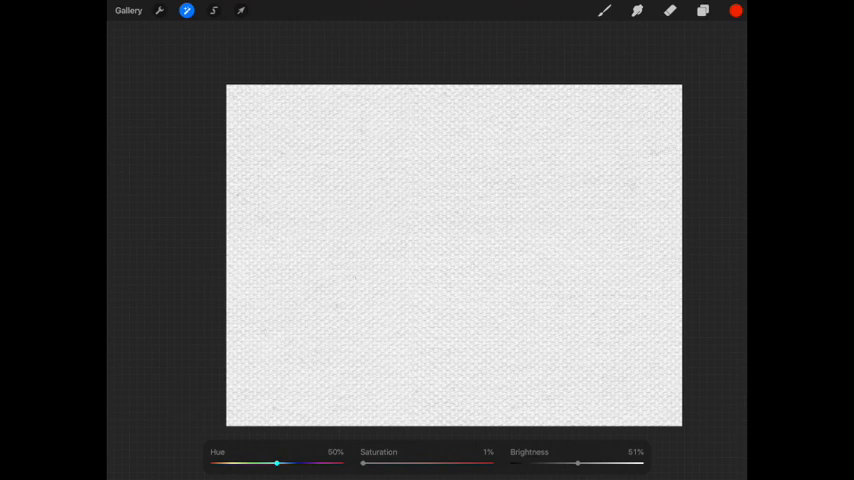
pyautogui.click(186, 10)
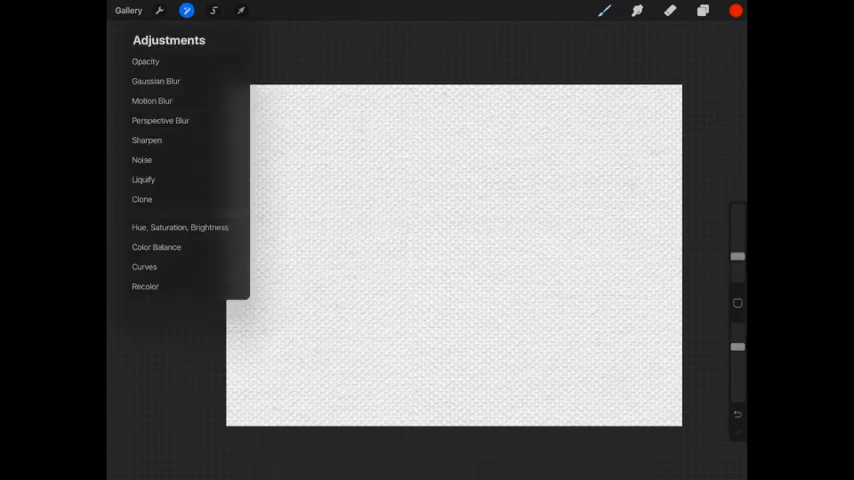
# Shape the Gamma curve to brighten highlights and lift shadows for a pale, soft linen.
pyautogui.click(144, 267)
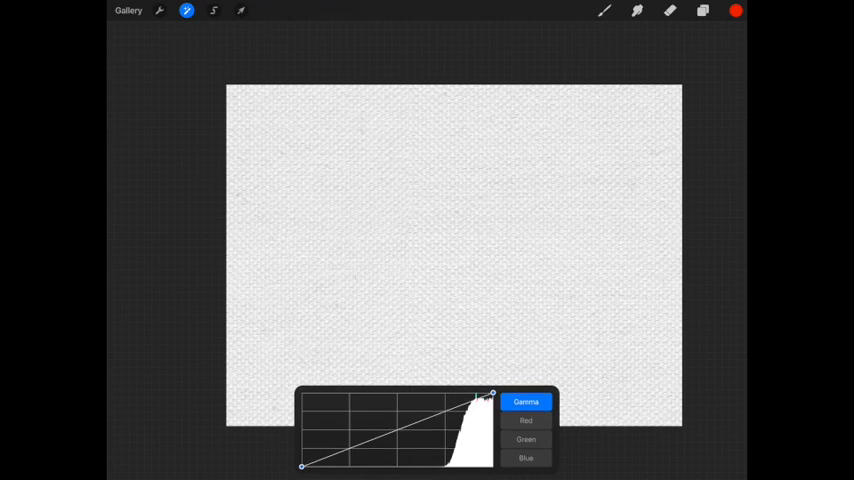
pyautogui.moveTo(490, 393); pyautogui.dragTo(478, 401)
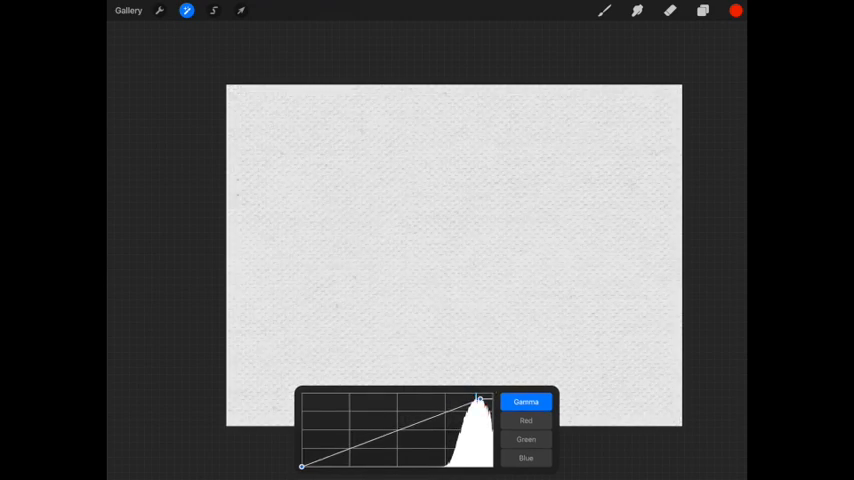
pyautogui.moveTo(480, 400); pyautogui.dragTo(487, 390)
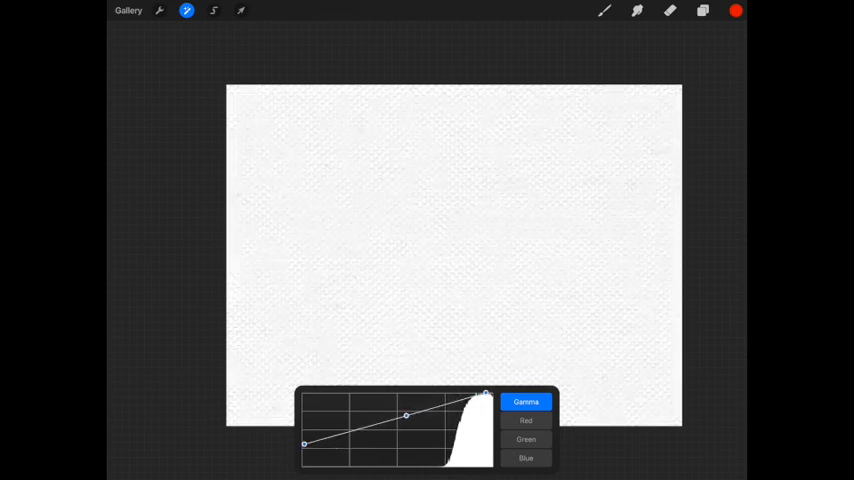
pyautogui.moveTo(306, 445); pyautogui.dragTo(306, 428)
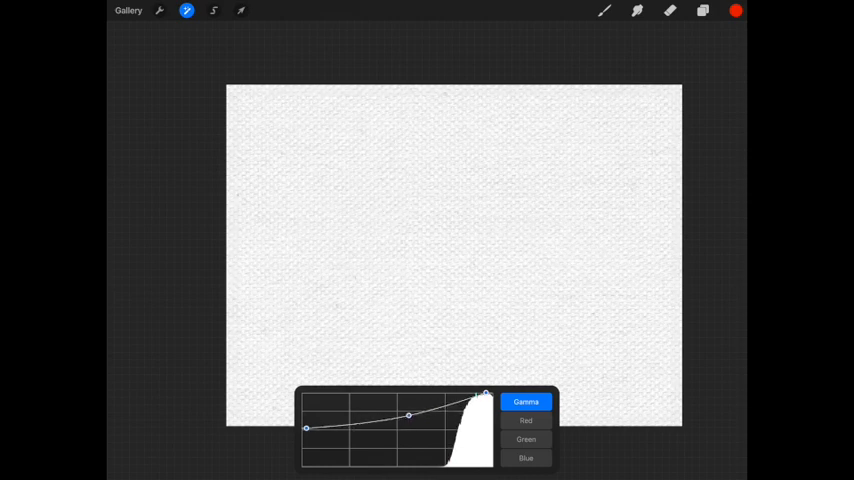
pyautogui.moveTo(307, 428); pyautogui.dragTo(302, 414)
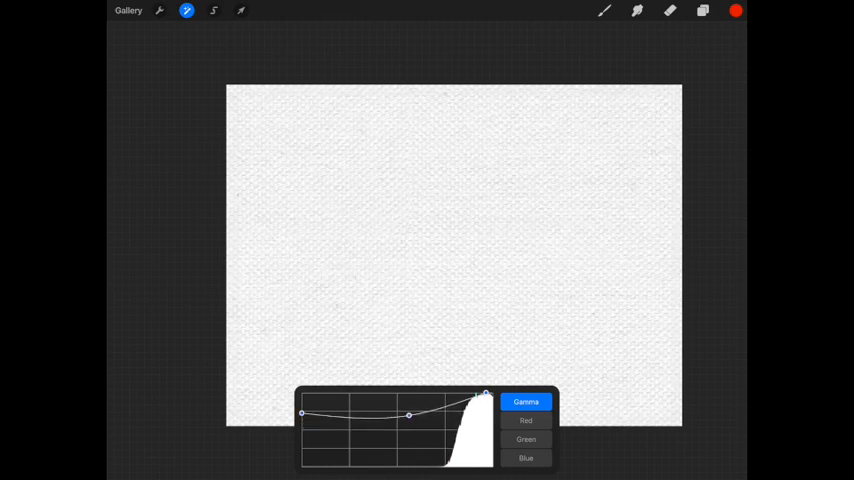